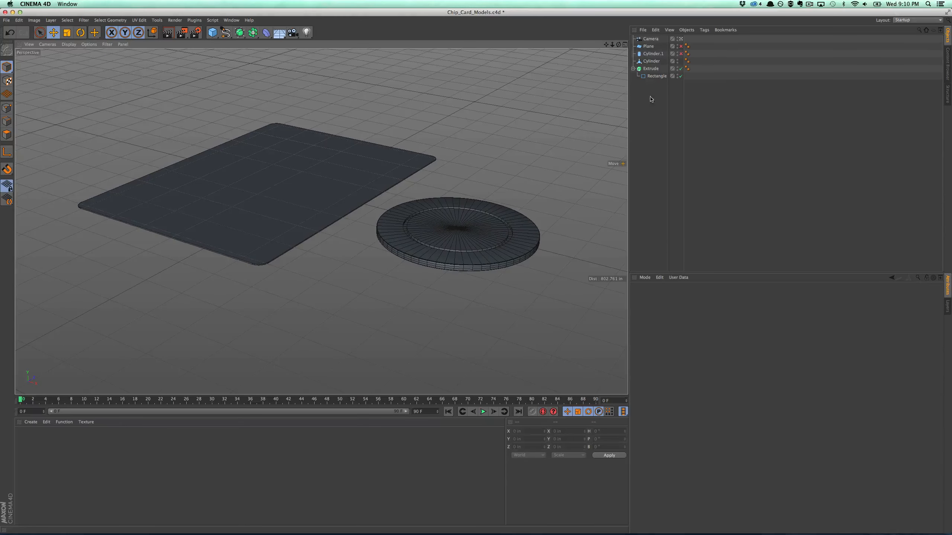
# Create a new material with RedChip.png as its Color texture
pyautogui.click(457, 237)
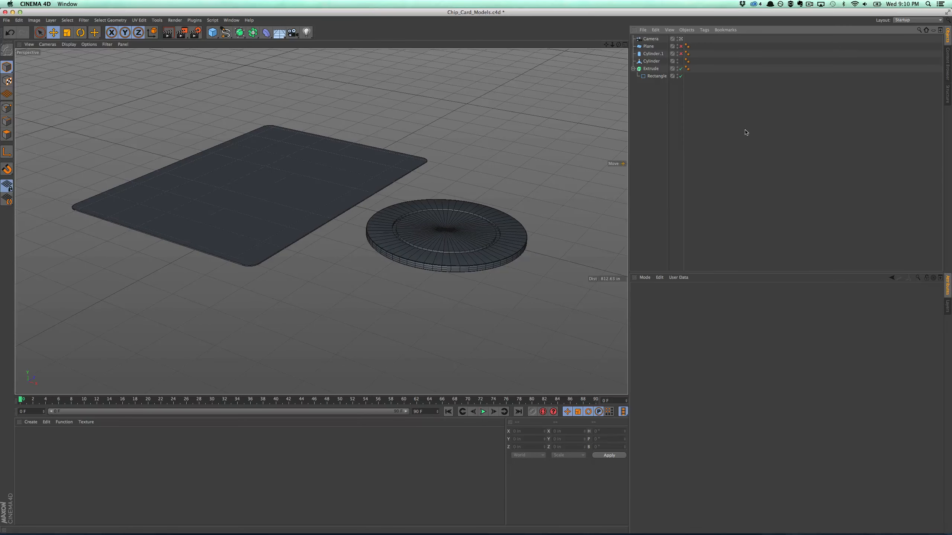
pyautogui.moveTo(741, 136)
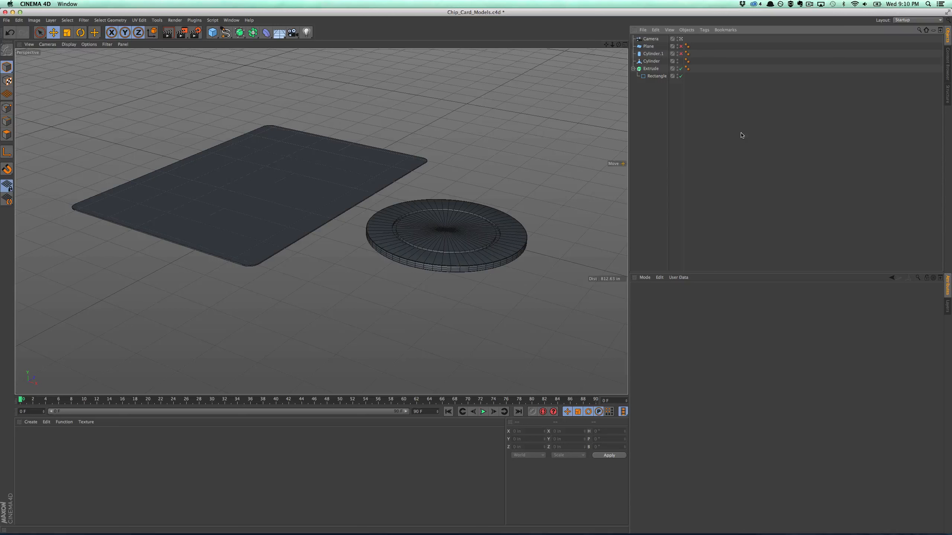
pyautogui.moveTo(734, 136)
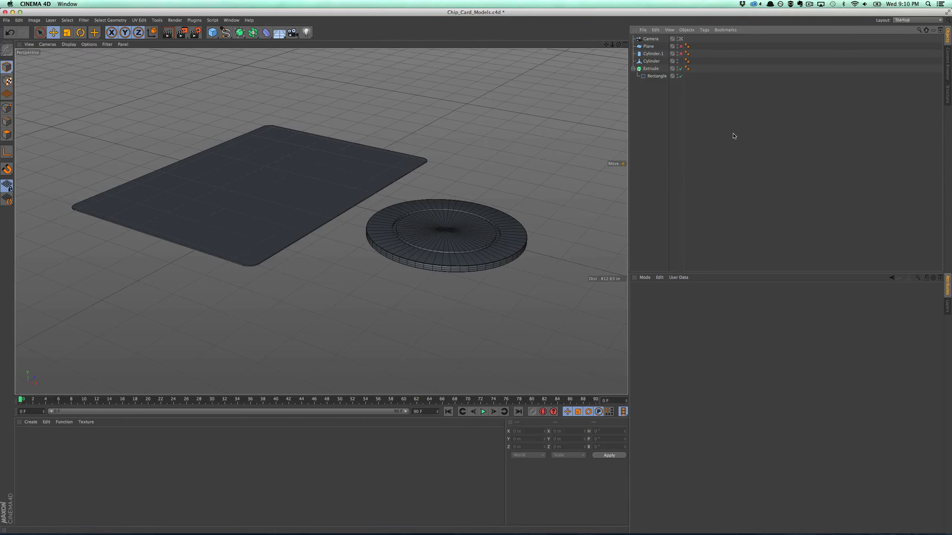
pyautogui.moveTo(723, 135)
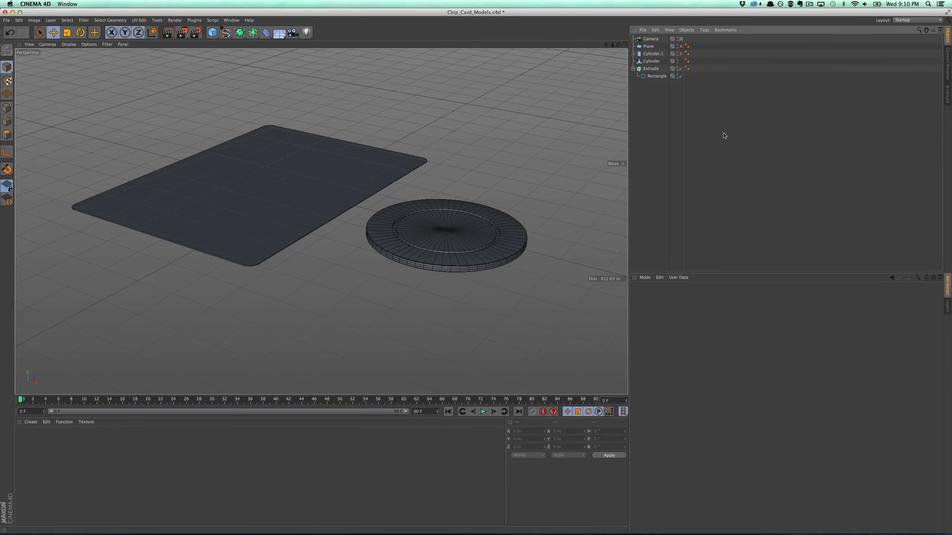
pyautogui.click(446, 237)
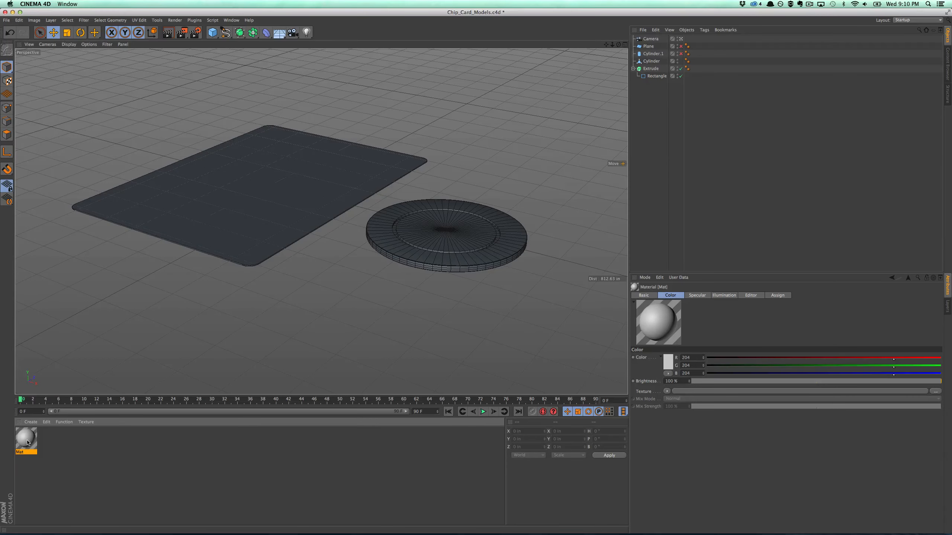
pyautogui.doubleClick(25, 437)
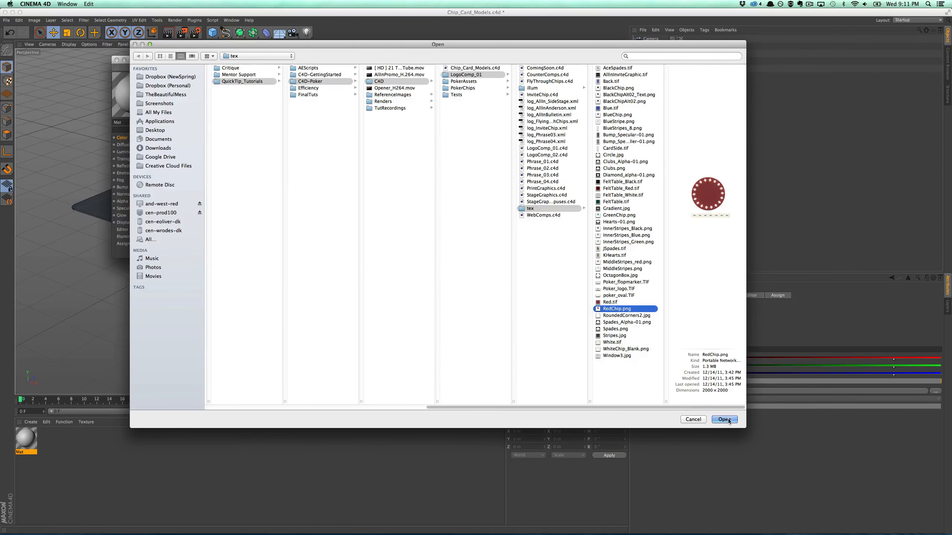
pyautogui.click(724, 419)
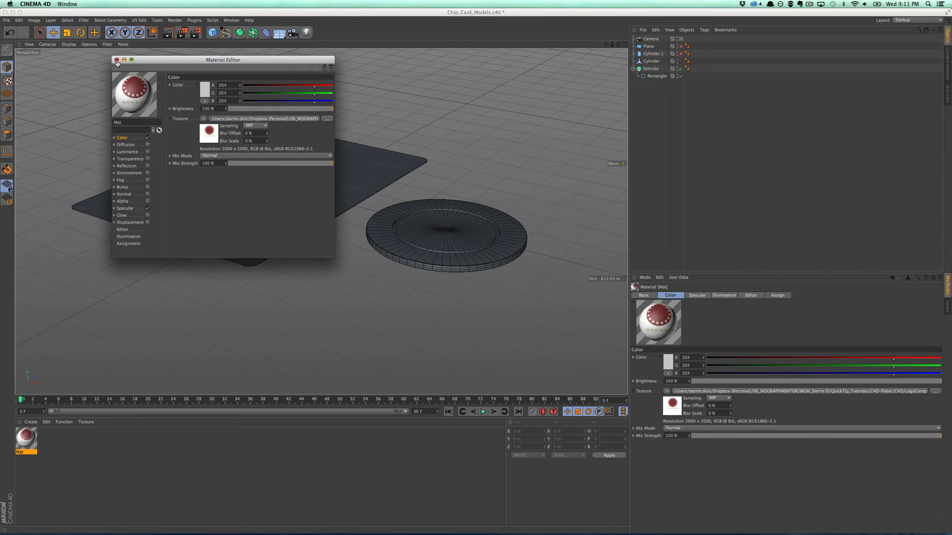
# Enable a Fresnel reflection at 4% brightness and 13% mix strength, then close the editor
pyautogui.click(125, 166)
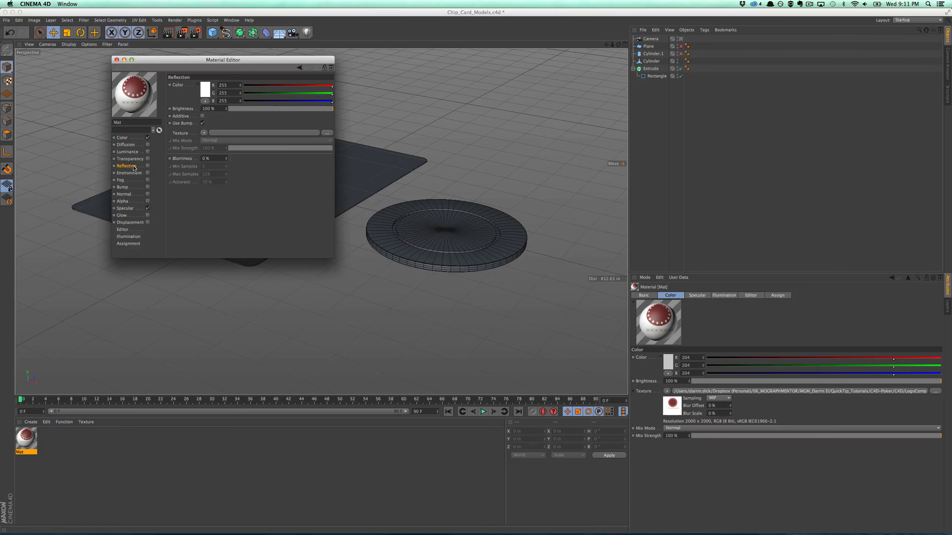
pyautogui.click(148, 166)
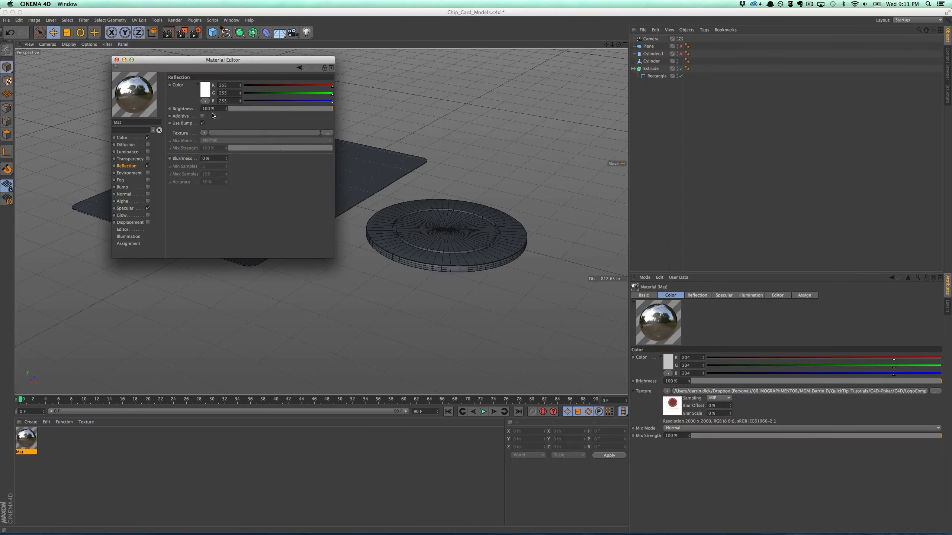
pyautogui.click(204, 132)
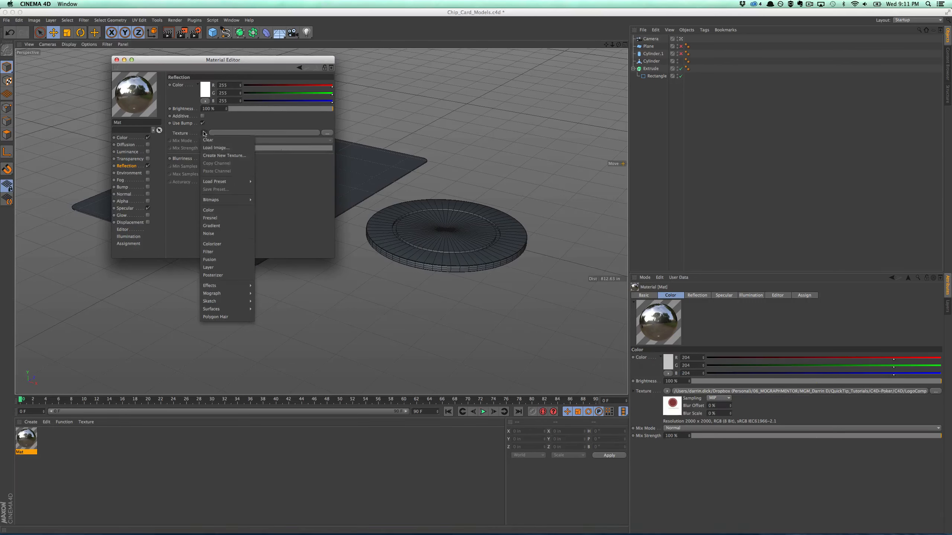
pyautogui.moveTo(246, 171)
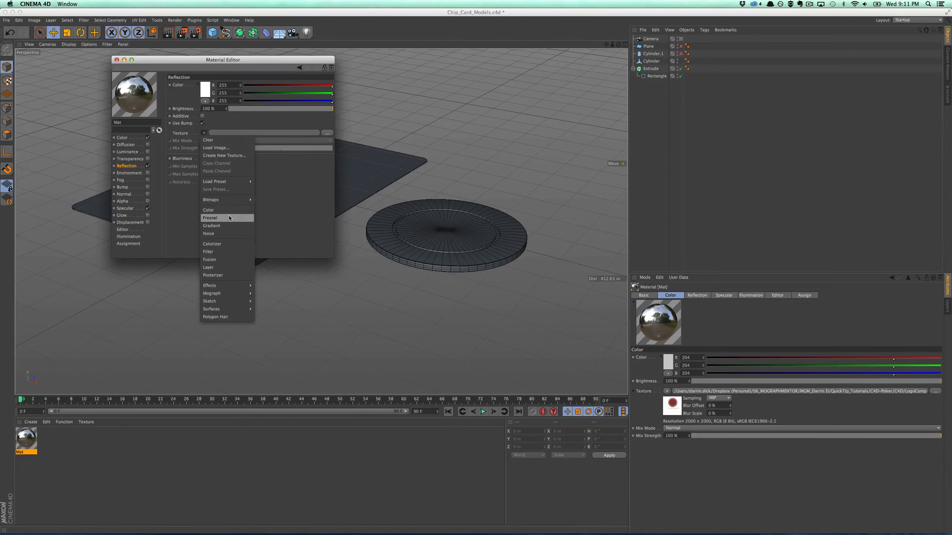
pyautogui.click(210, 218)
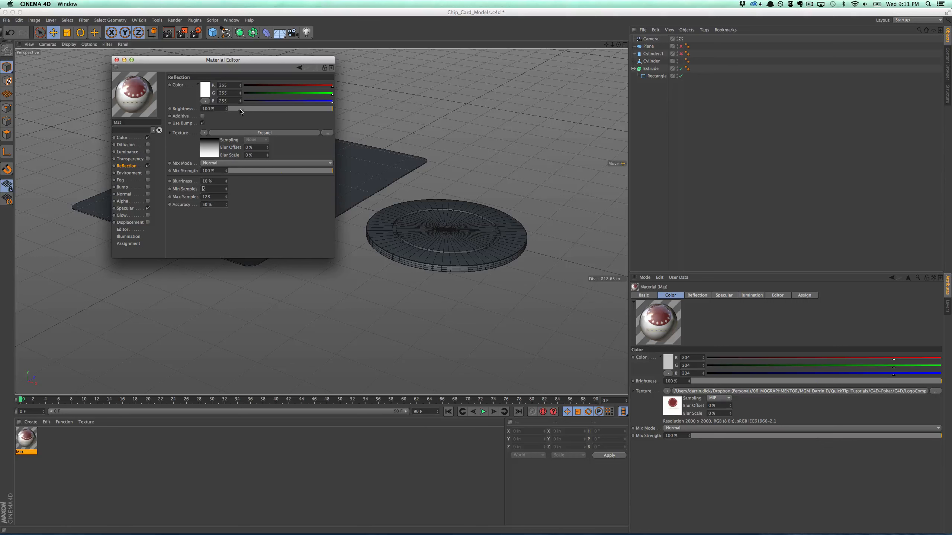
pyautogui.moveTo(332, 109); pyautogui.dragTo(233, 108)
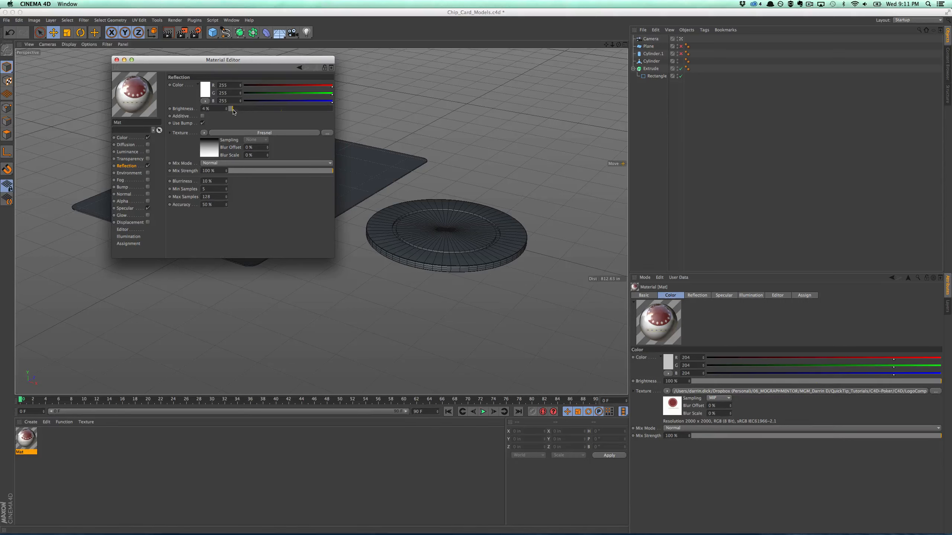
pyautogui.moveTo(331, 171); pyautogui.dragTo(230, 170)
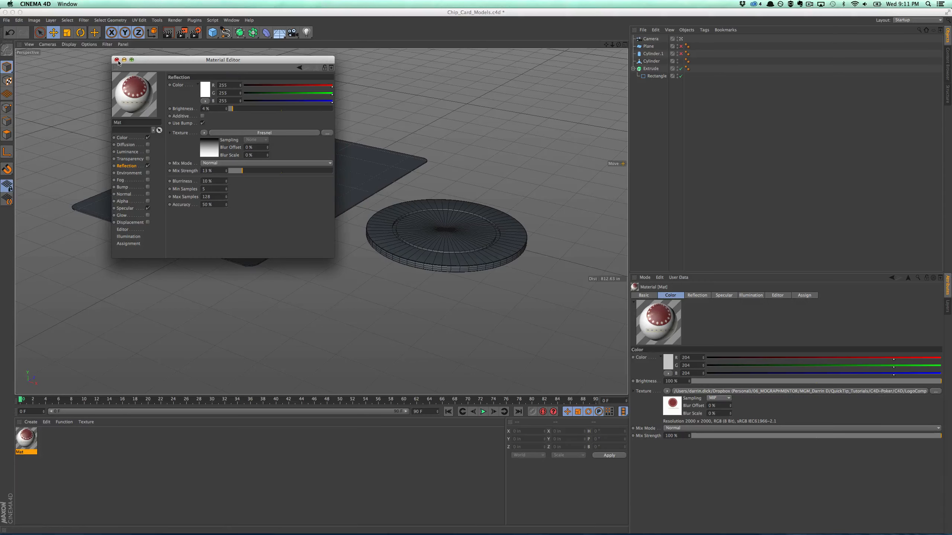
pyautogui.click(116, 60)
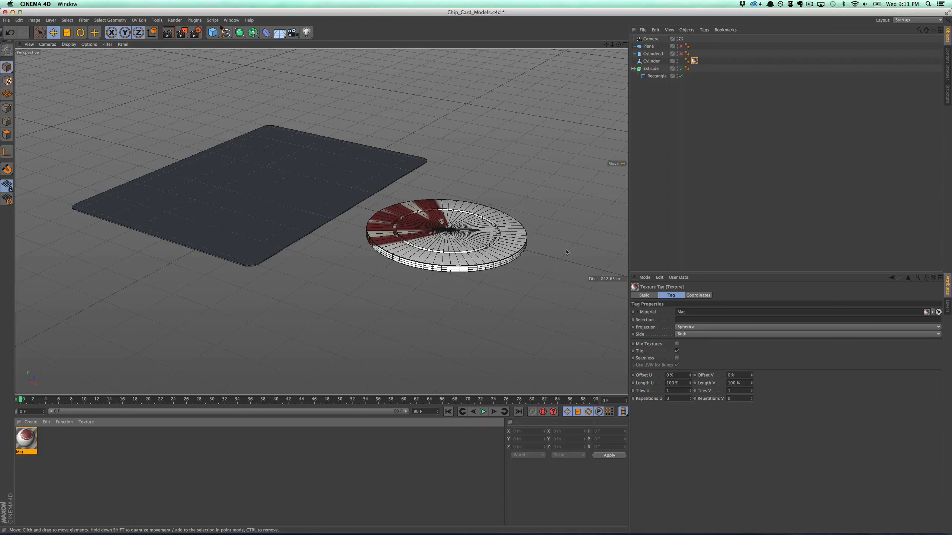
# Switch the chip texture tag's projection to Cubic
pyautogui.click(808, 327)
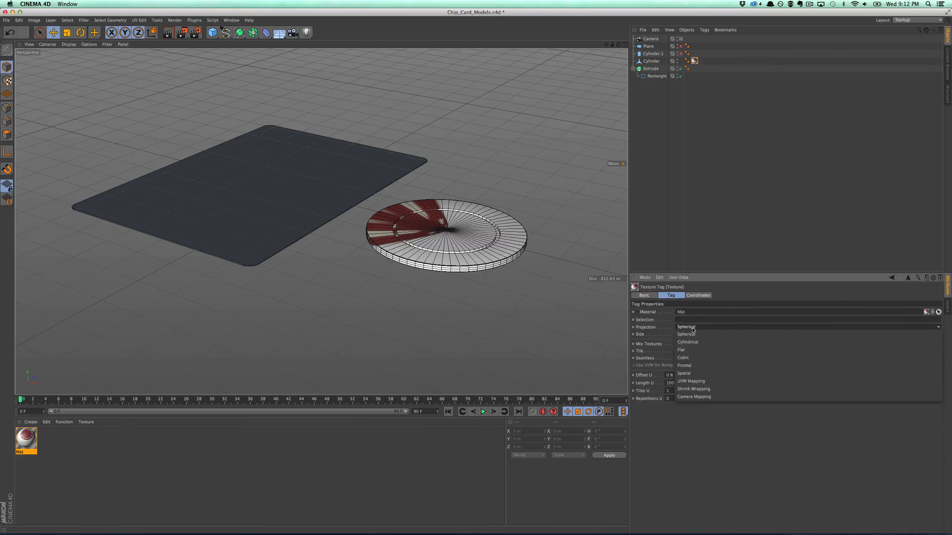
pyautogui.click(684, 357)
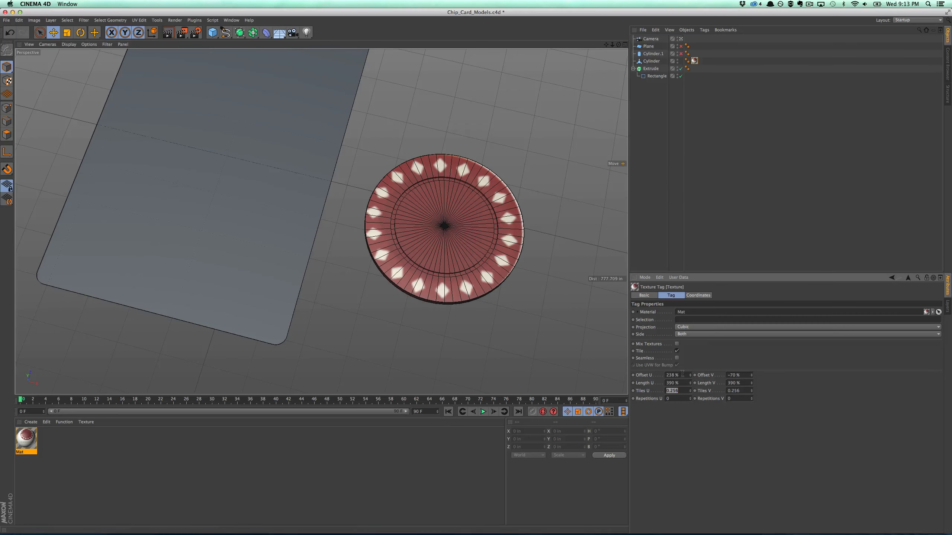
pyautogui.moveTo(674, 375); pyautogui.dragTo(692, 375)
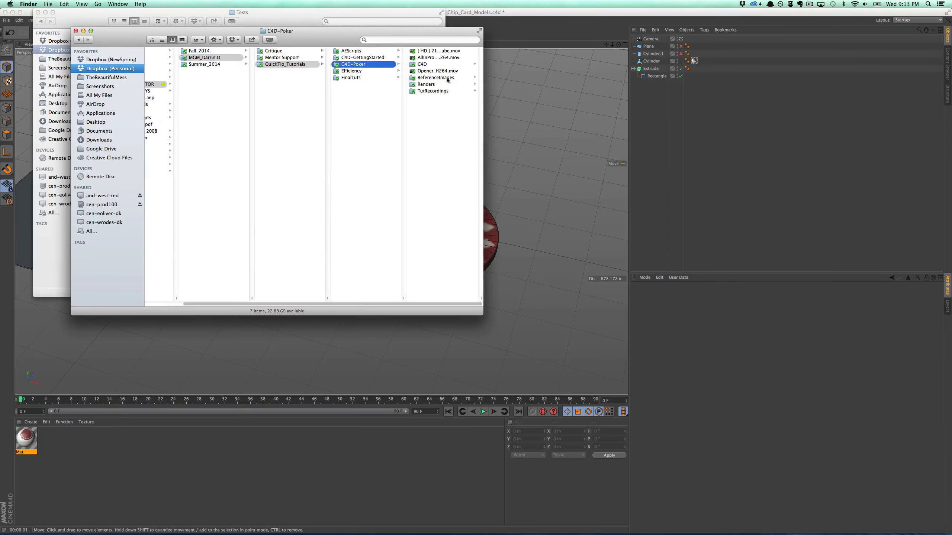
# Quick Look the chips-and-cards photo in the ReferenceImages folder
pyautogui.click(435, 77)
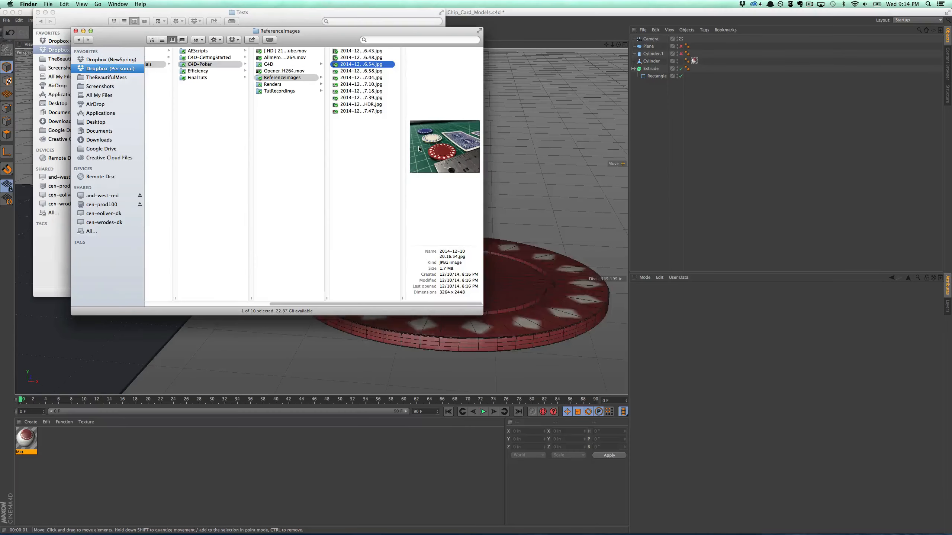
pyautogui.press('space')
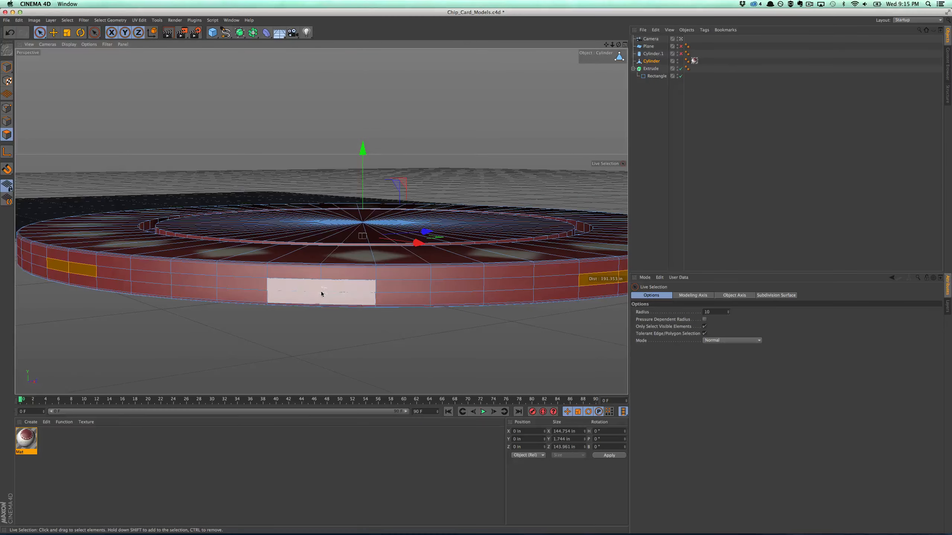
# Make a second material using White.tif as its Color texture
pyautogui.click(322, 293)
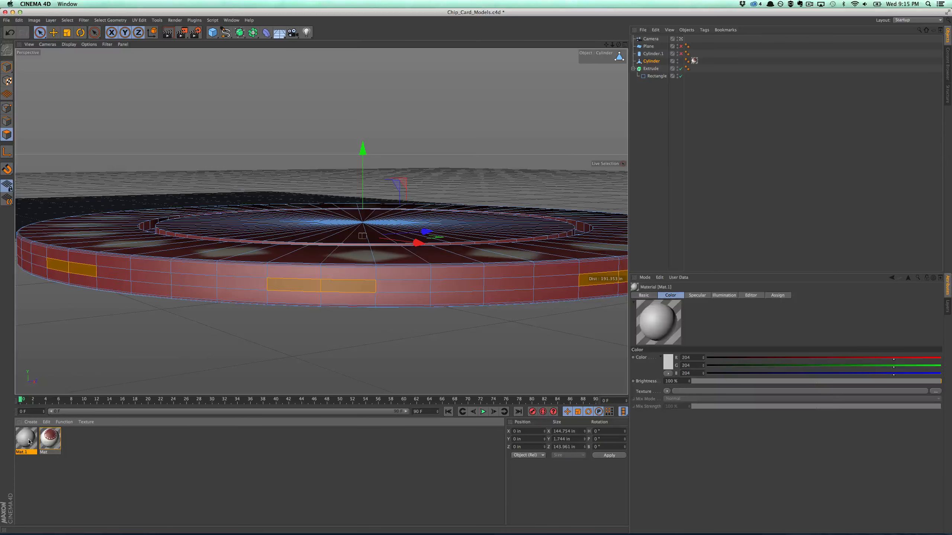
pyautogui.doubleClick(26, 438)
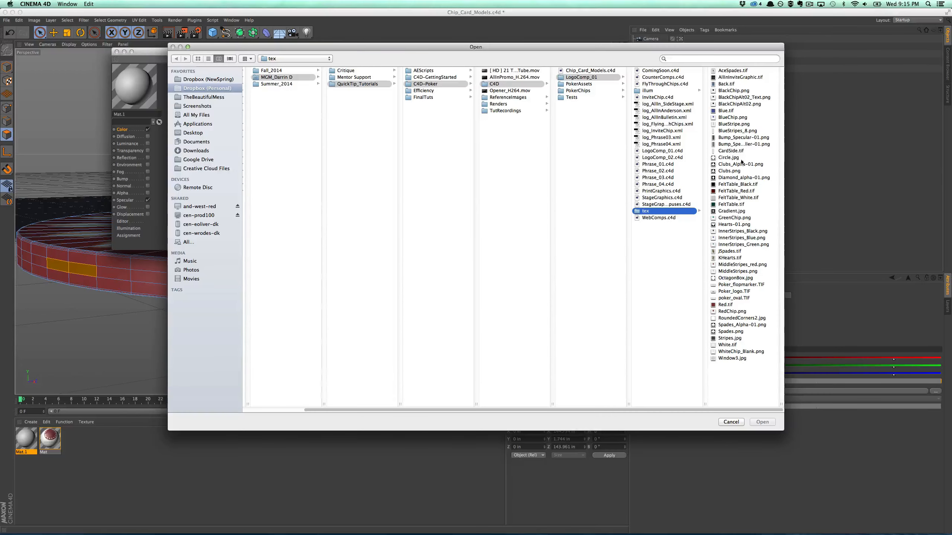
pyautogui.click(650, 345)
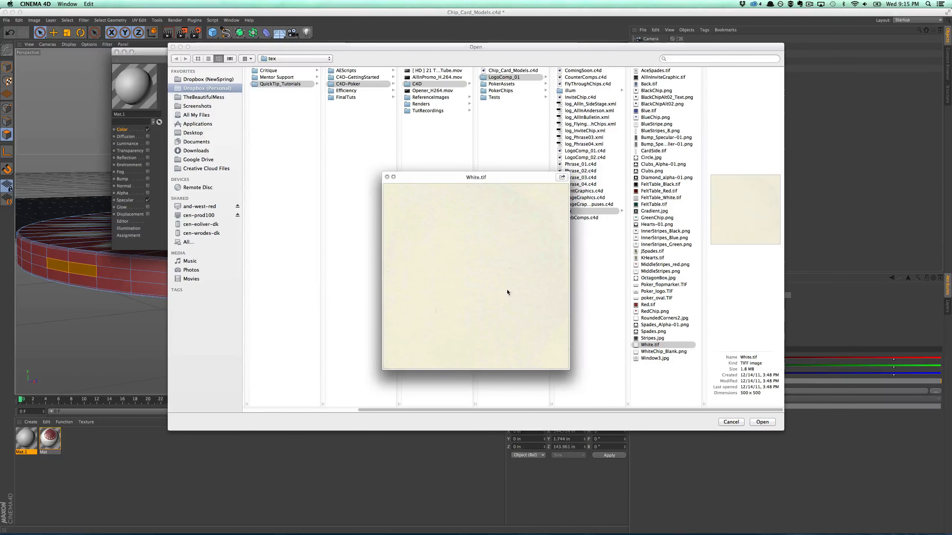
pyautogui.moveTo(490, 345)
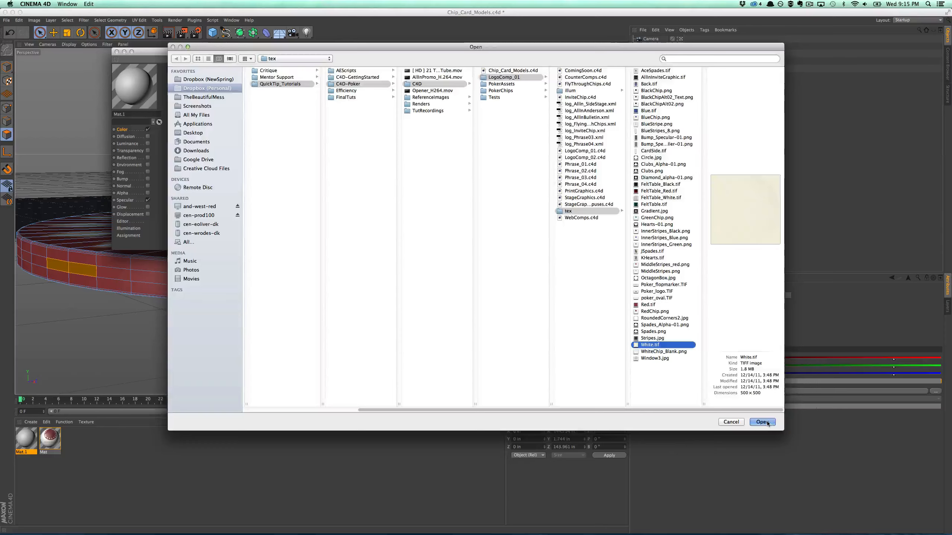
pyautogui.click(762, 422)
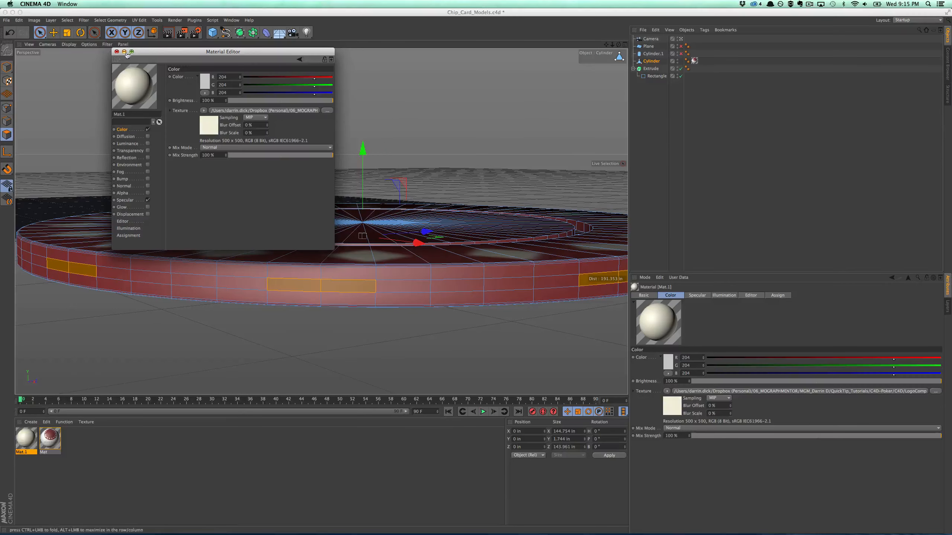
pyautogui.click(117, 51)
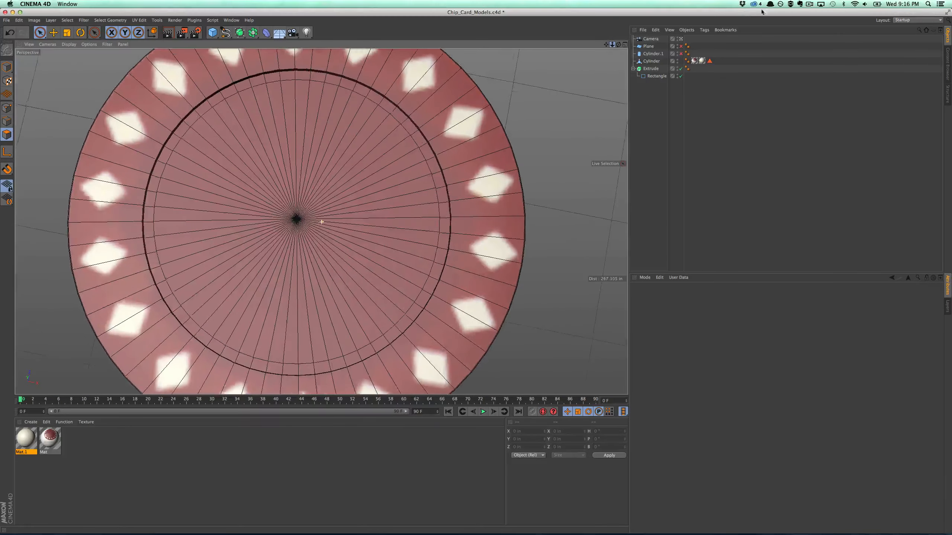
# Select faces along the chip's inner ring for white stripes and orbit to check them
pyautogui.click(651, 60)
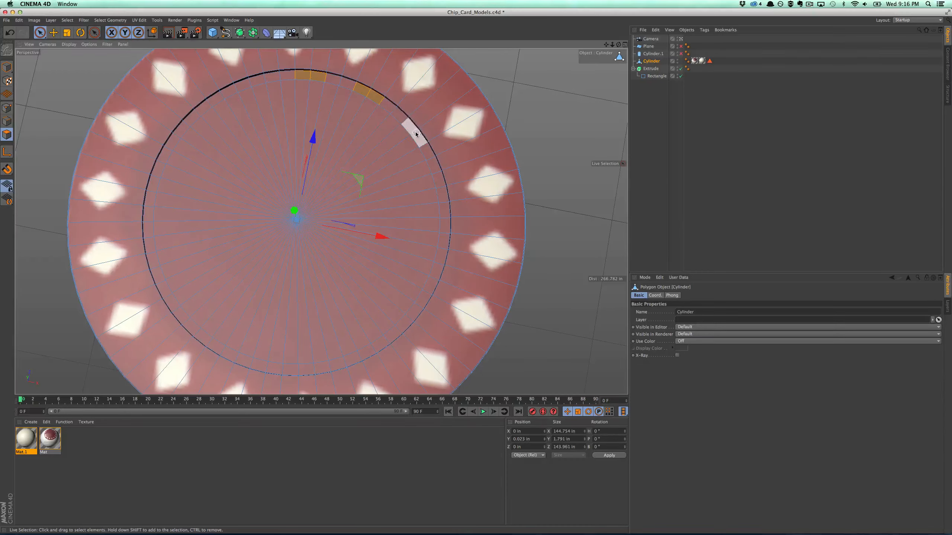
pyautogui.click(415, 132)
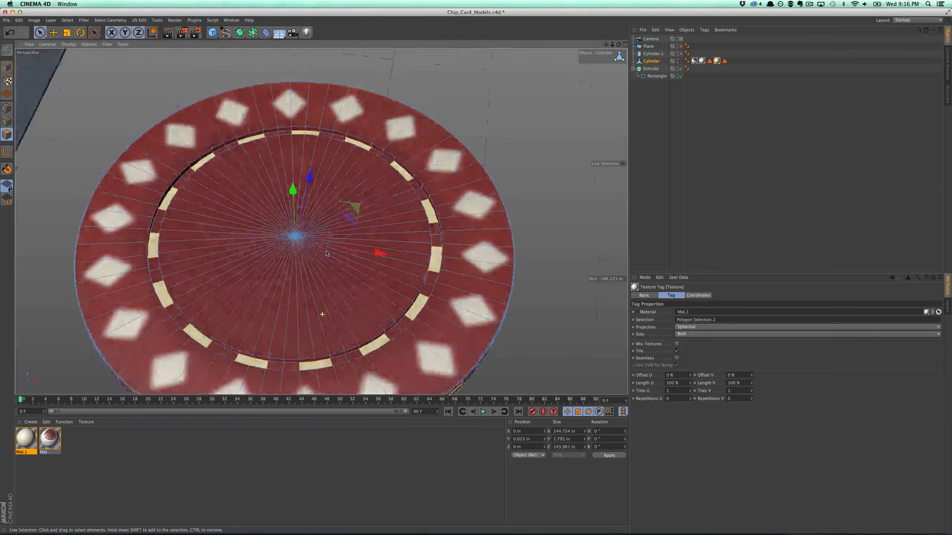
pyautogui.moveTo(325, 252); pyautogui.dragTo(556, 83)
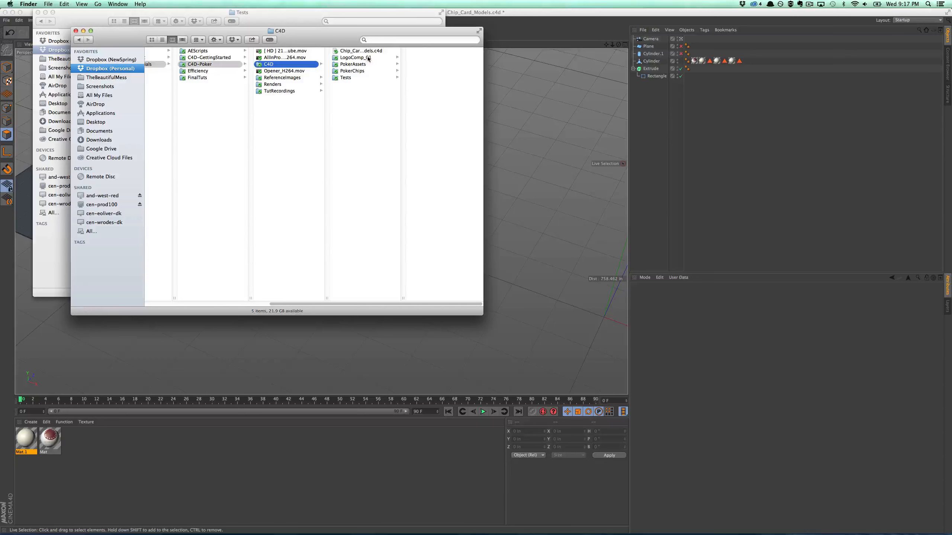
# Browse LogoComp_01 > tex in Finder and preview the blue chip texture
pyautogui.click(346, 77)
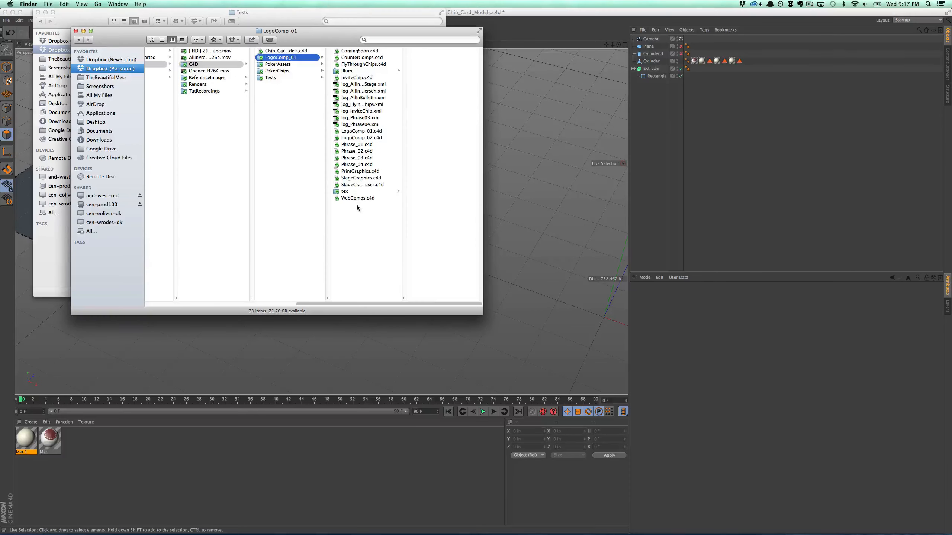
pyautogui.click(344, 191)
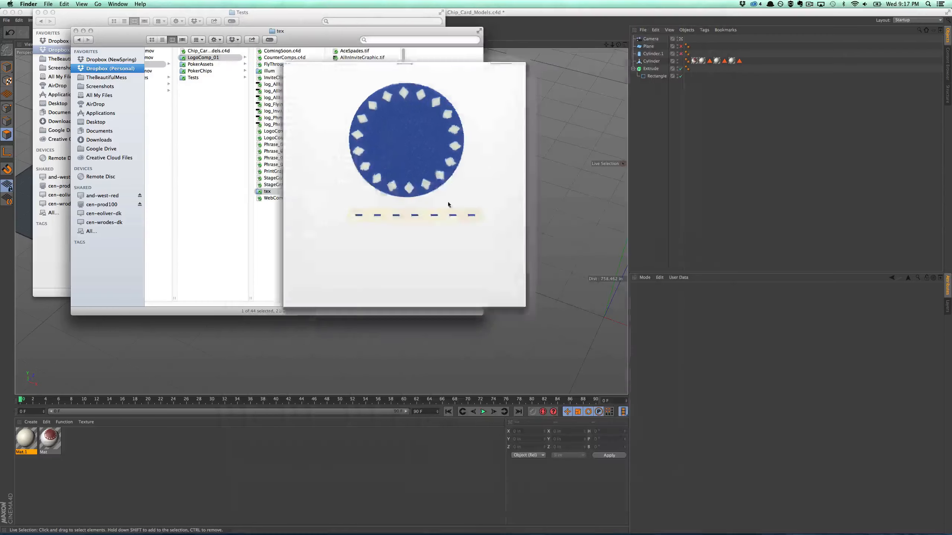
pyautogui.click(355, 57)
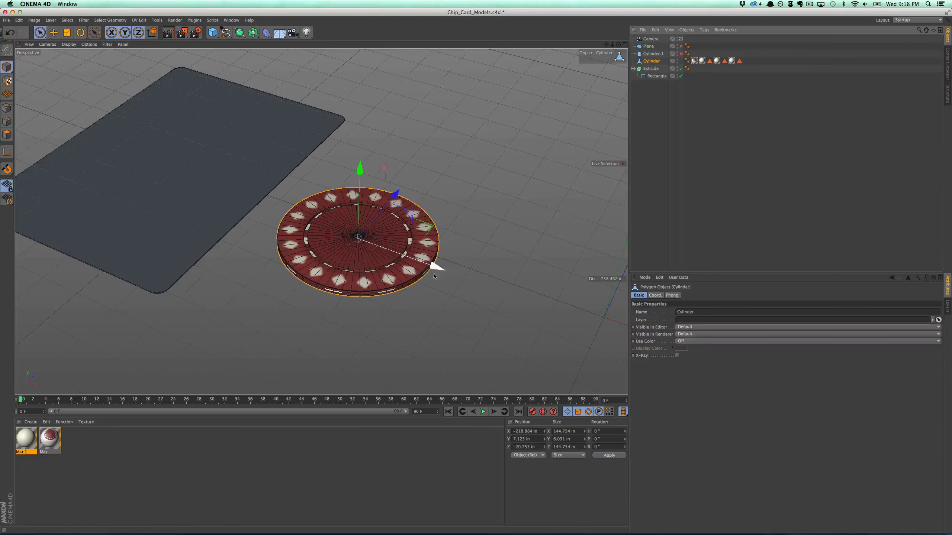
pyautogui.moveTo(434, 269)
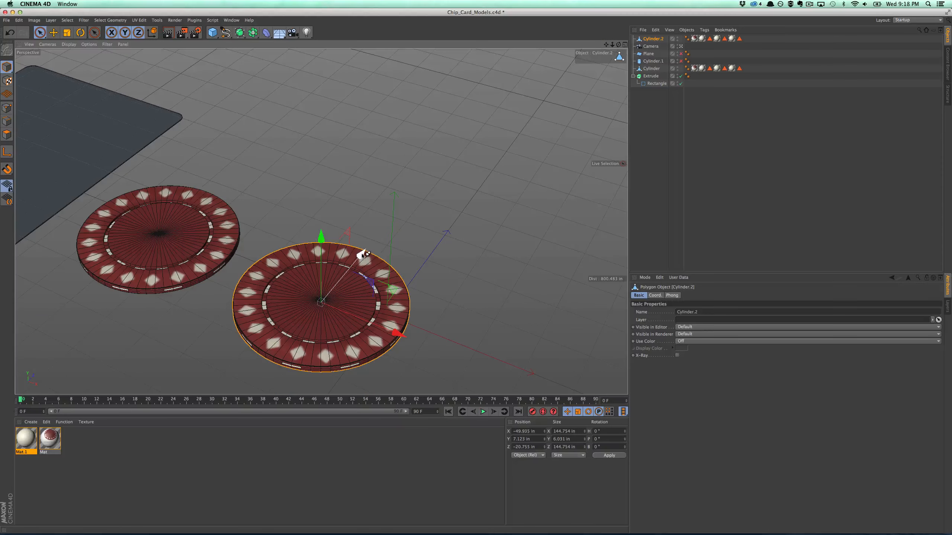
# Duplicate the Cylinder chip to add another chip beside it
pyautogui.click(651, 68)
pyautogui.write('WhiteTexture')
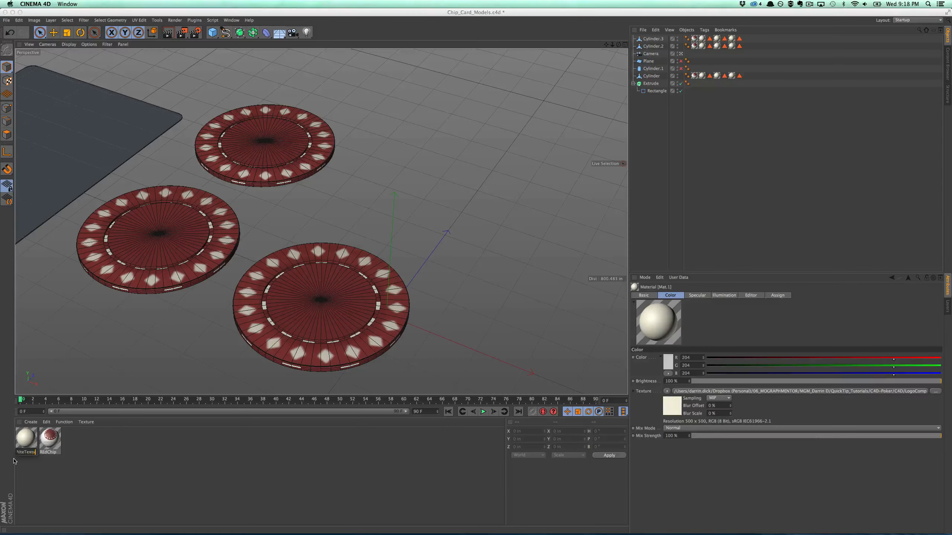
# Copy the chip material twice, naming the copies BlueChip and WhiteChip
pyautogui.click(25, 440)
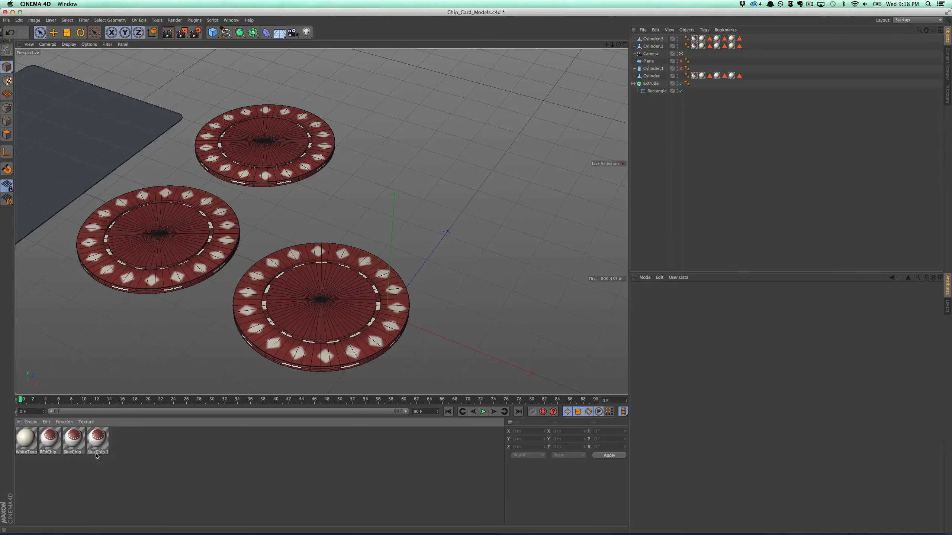
pyautogui.doubleClick(97, 452)
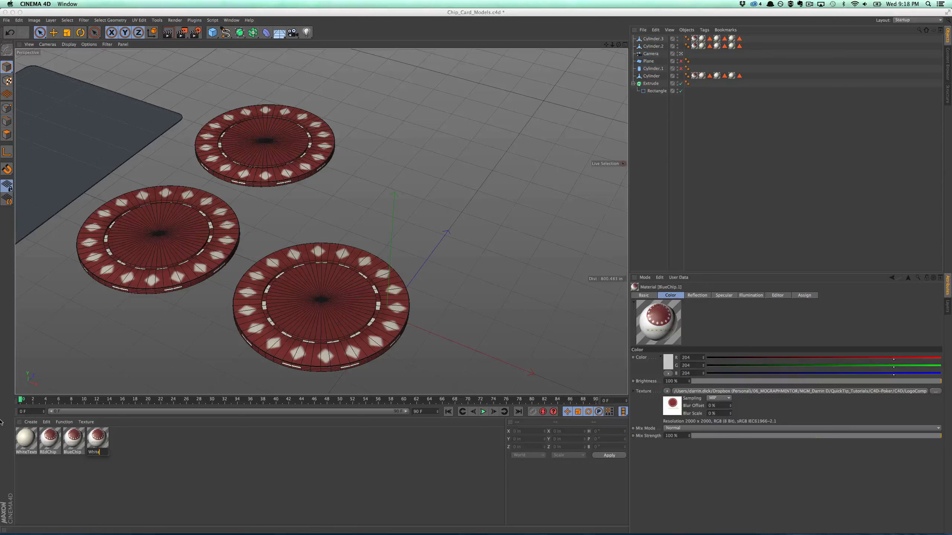
pyautogui.click(97, 439)
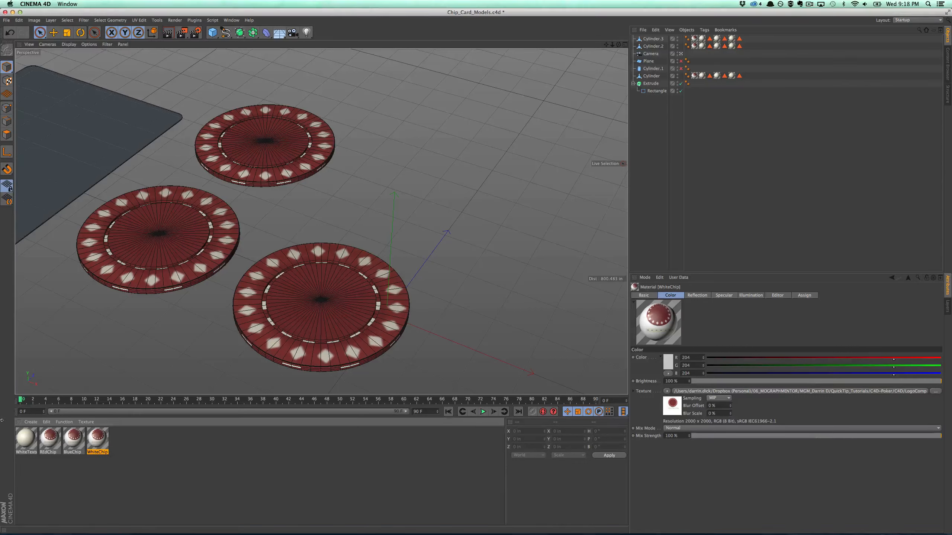
pyautogui.doubleClick(72, 438)
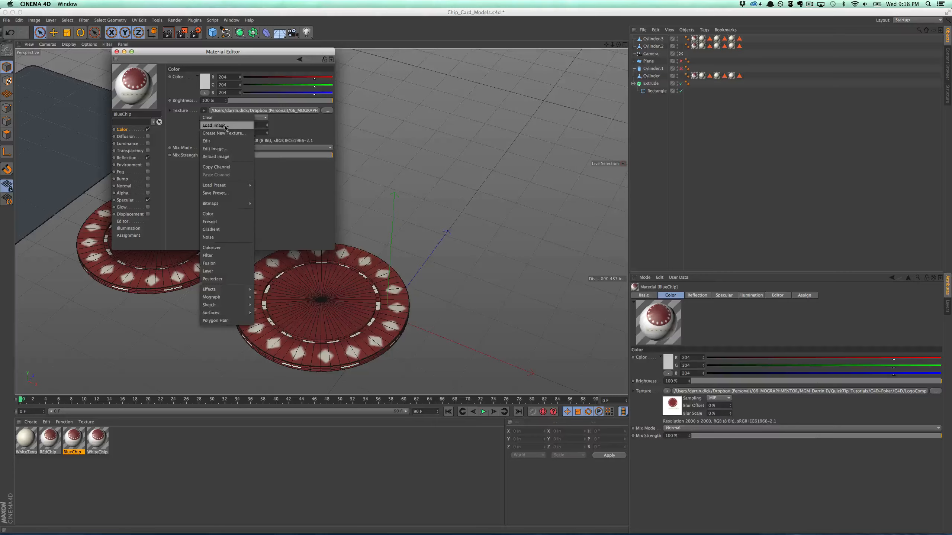
# Load the blue chip image into BlueChip and WhiteChip_Blank.png into WhiteChip, copying both to the project
pyautogui.click(215, 125)
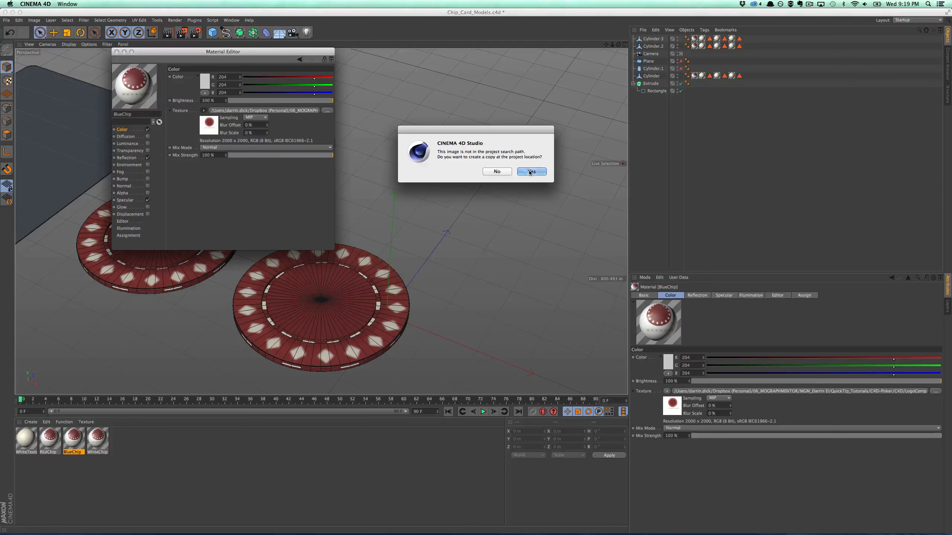
pyautogui.click(530, 171)
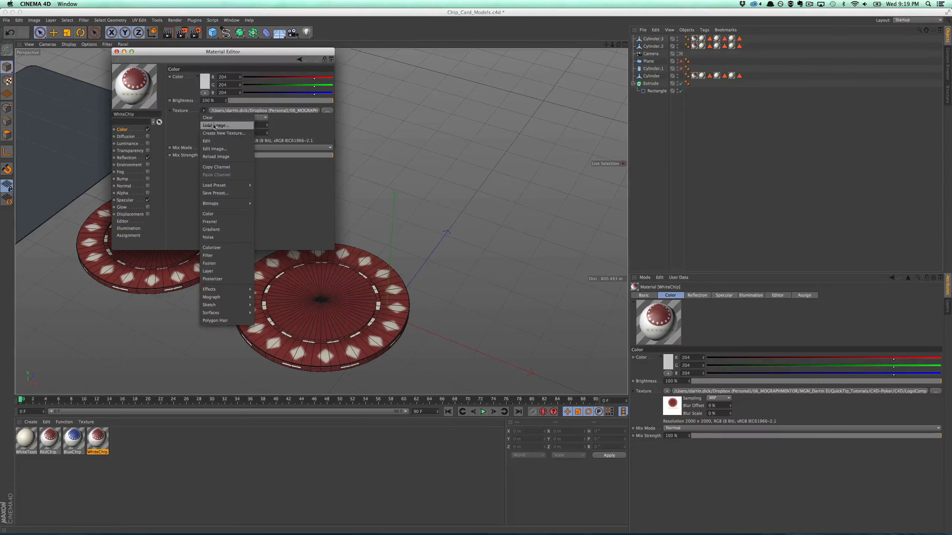
pyautogui.click(215, 125)
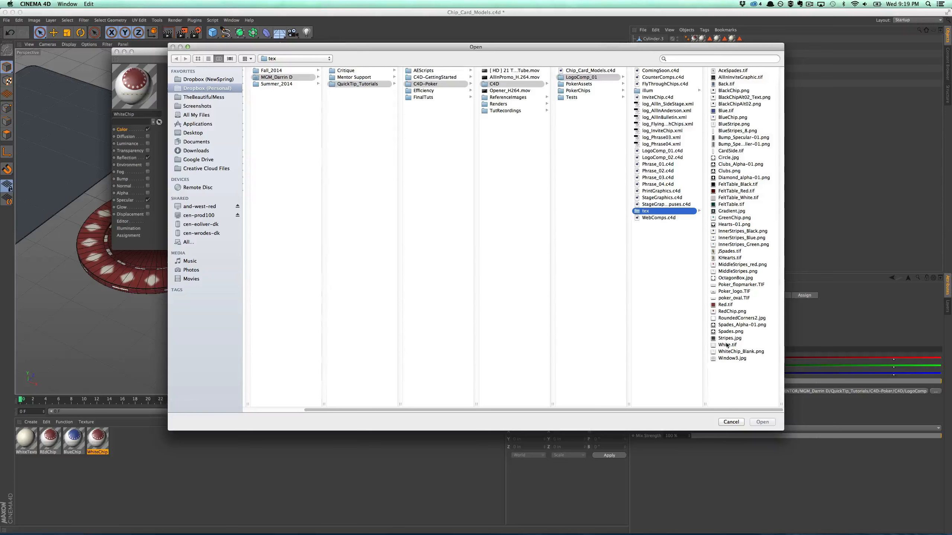
pyautogui.moveTo(727, 302)
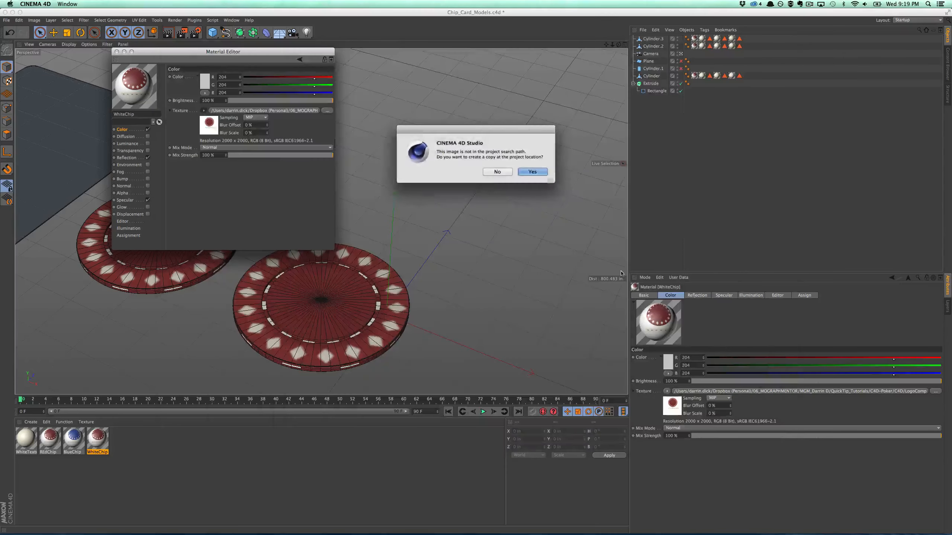
pyautogui.click(531, 172)
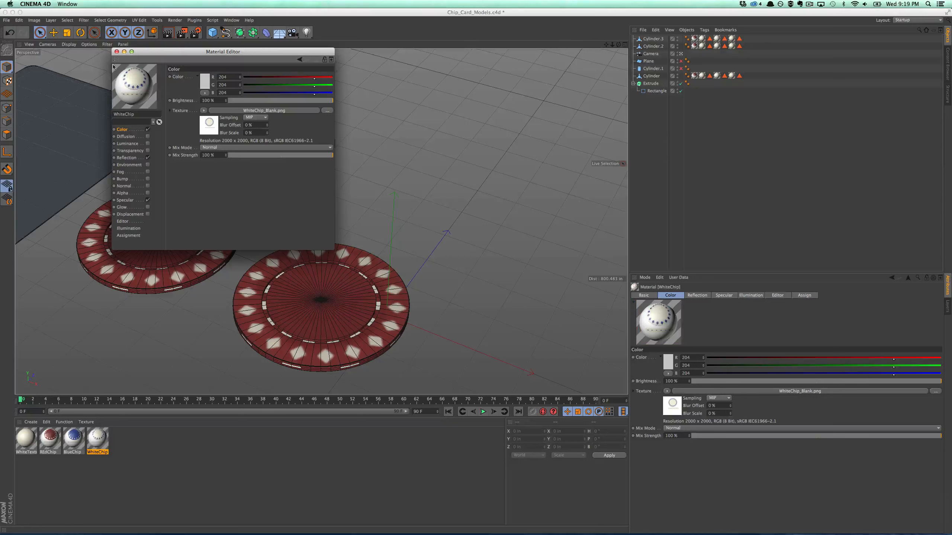
pyautogui.click(116, 52)
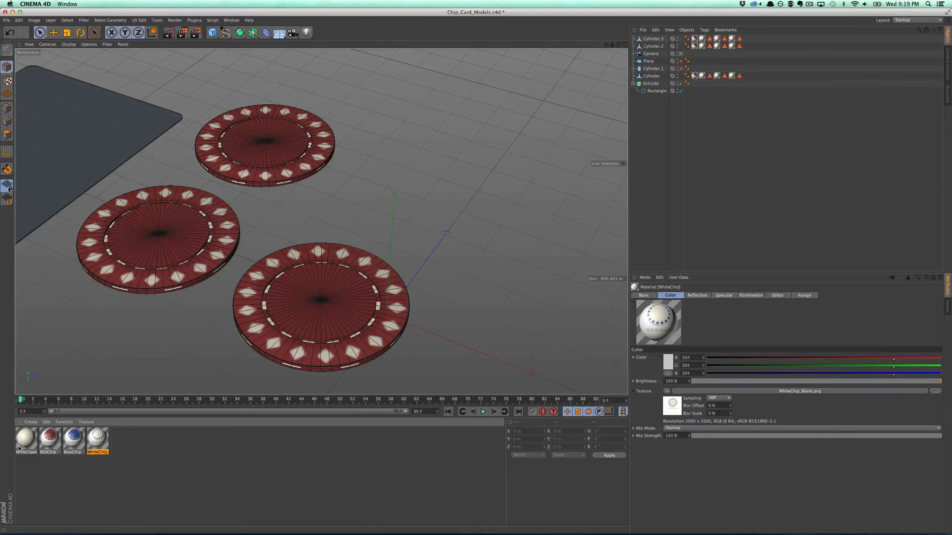
# Load a solid blue image into the copied WhiteTexture material and rename it BlueTexture
pyautogui.doubleClick(25, 439)
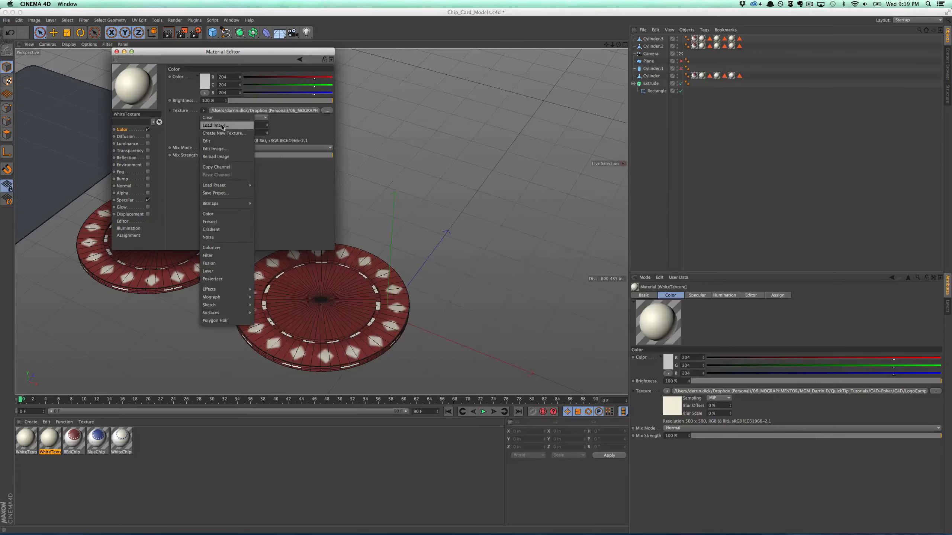
pyautogui.click(214, 125)
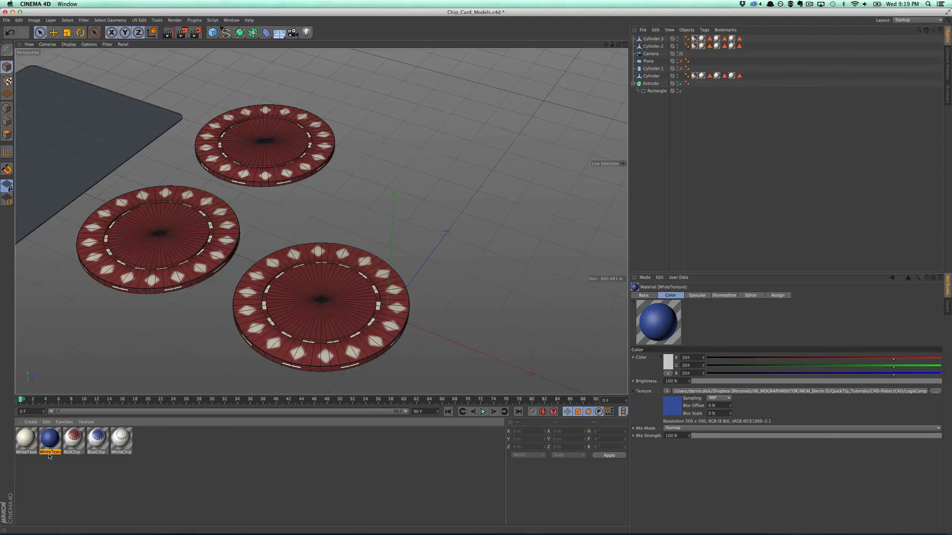
pyautogui.moveTo(35, 458)
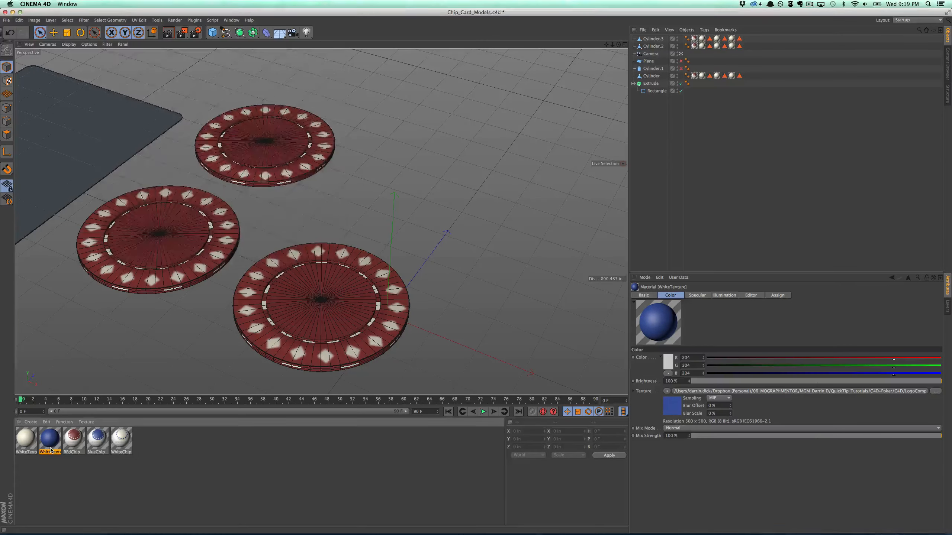
pyautogui.doubleClick(26, 439)
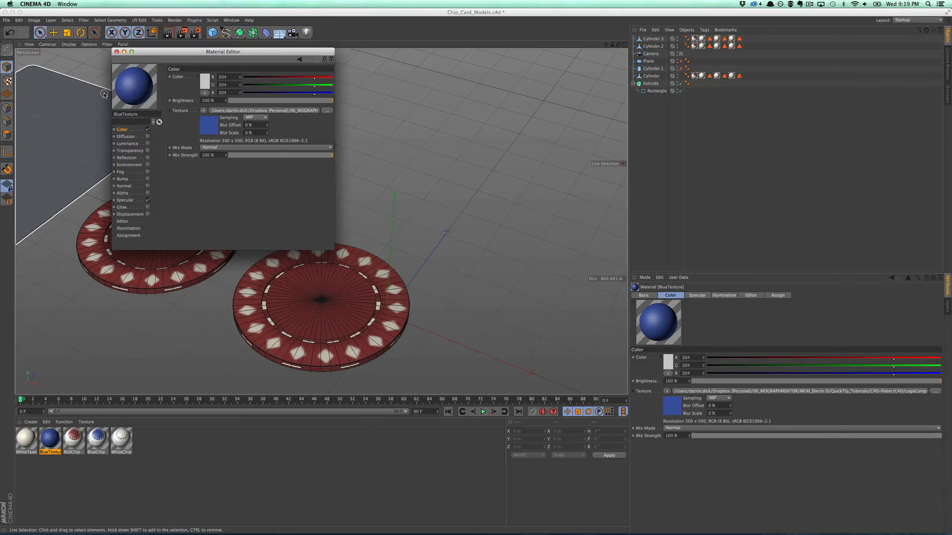
# Rename the cylinders RedChip, BlueChip and WhiteChip and apply the blue and white materials
pyautogui.click(116, 51)
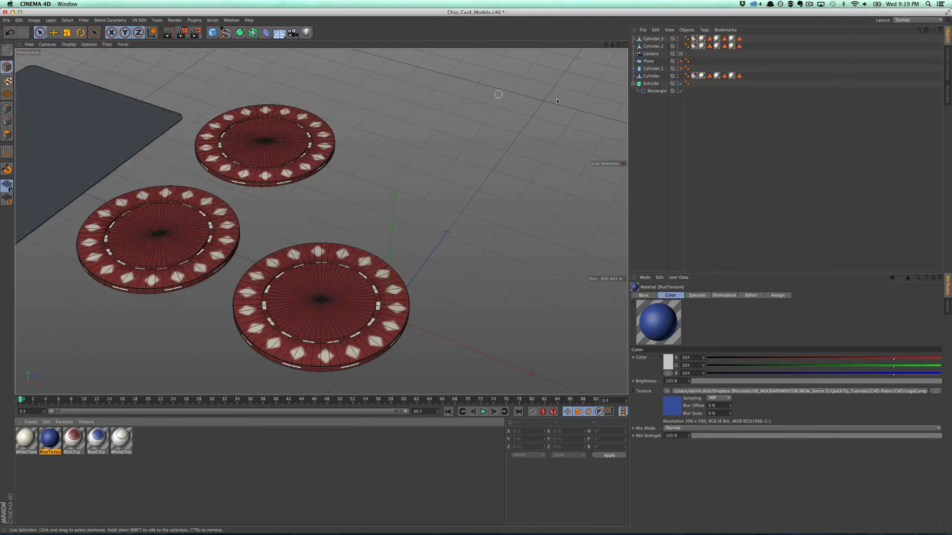
pyautogui.click(649, 76)
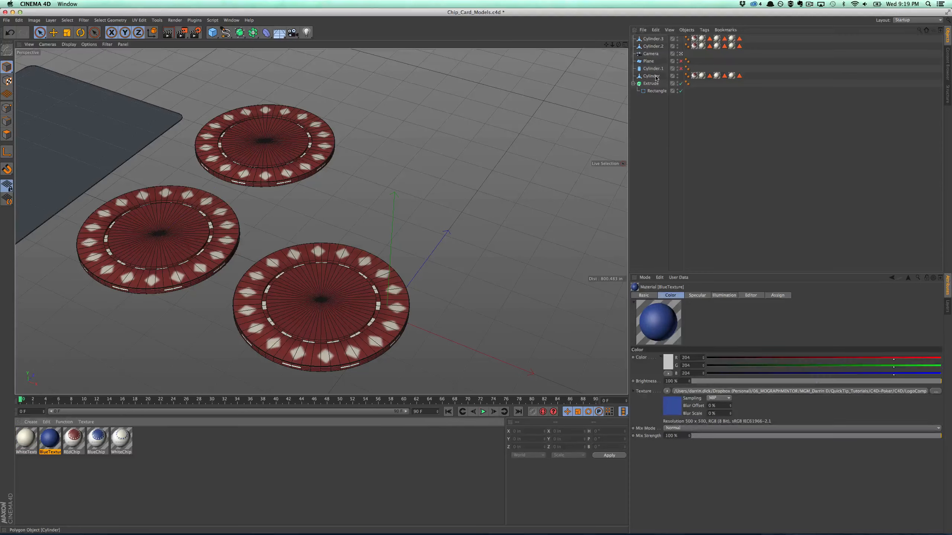
pyautogui.click(651, 75)
pyautogui.write('RedChip')
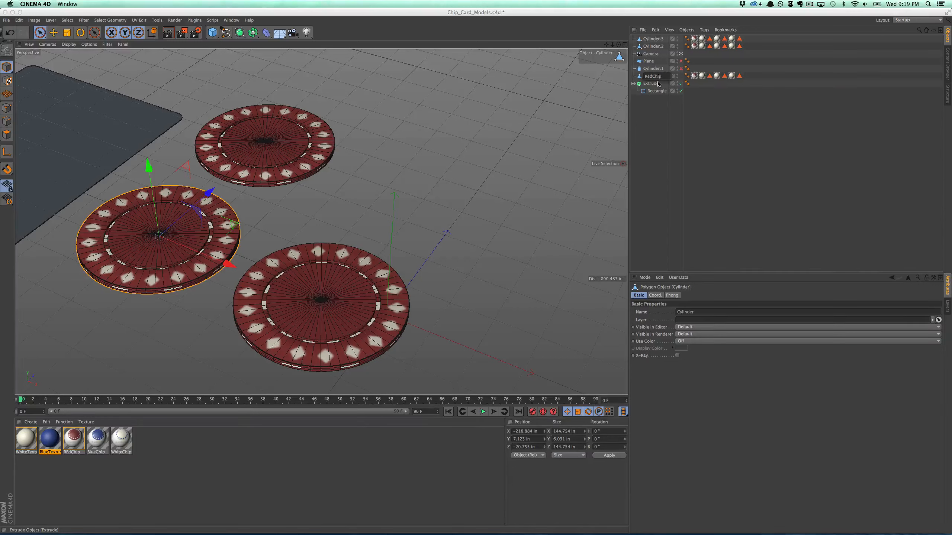
pyautogui.click(651, 46)
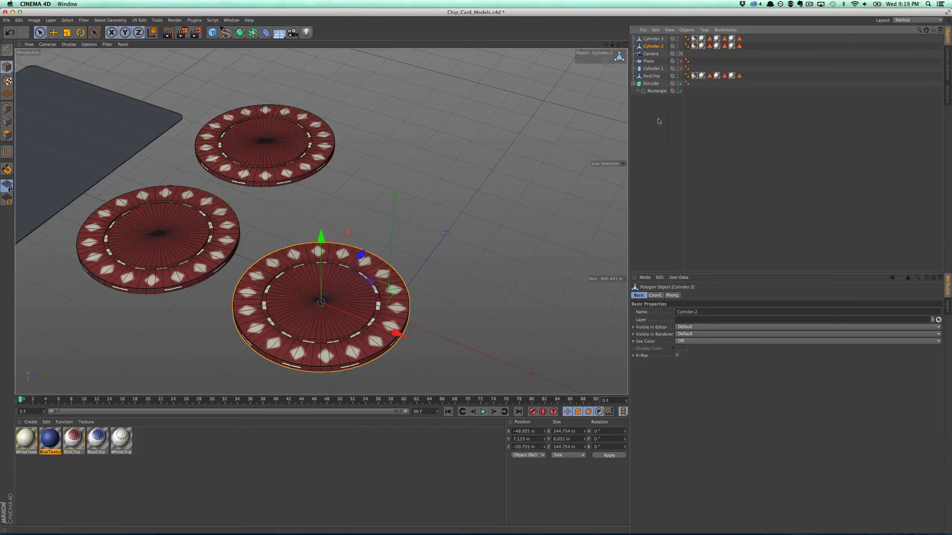
pyautogui.doubleClick(652, 46)
pyautogui.write('BlueChip')
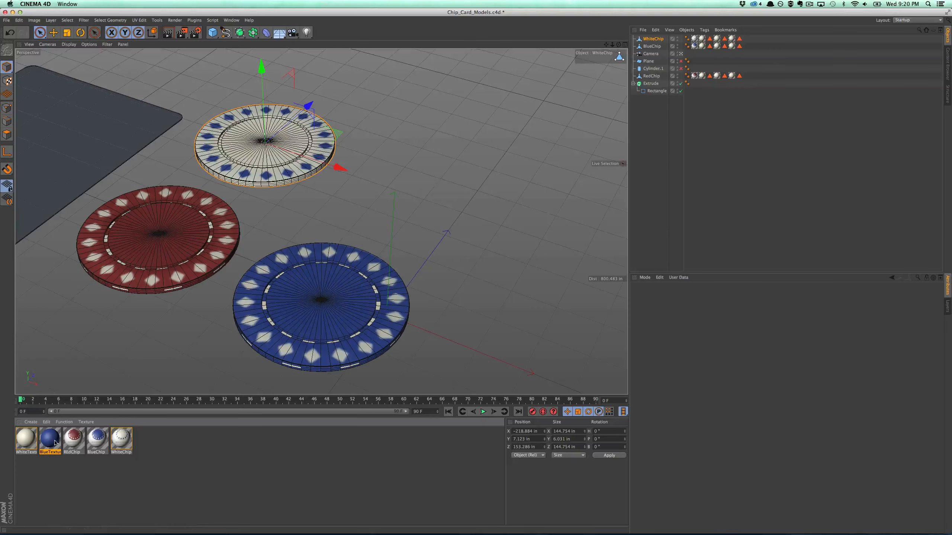
pyautogui.click(26, 440)
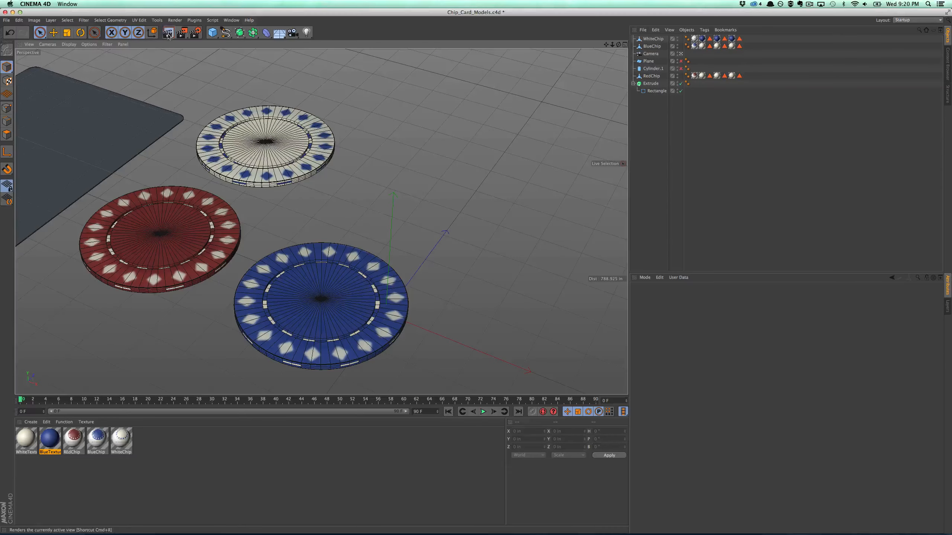
# Select the card's Extrude object to duplicate it as Extrude.1
pyautogui.click(168, 32)
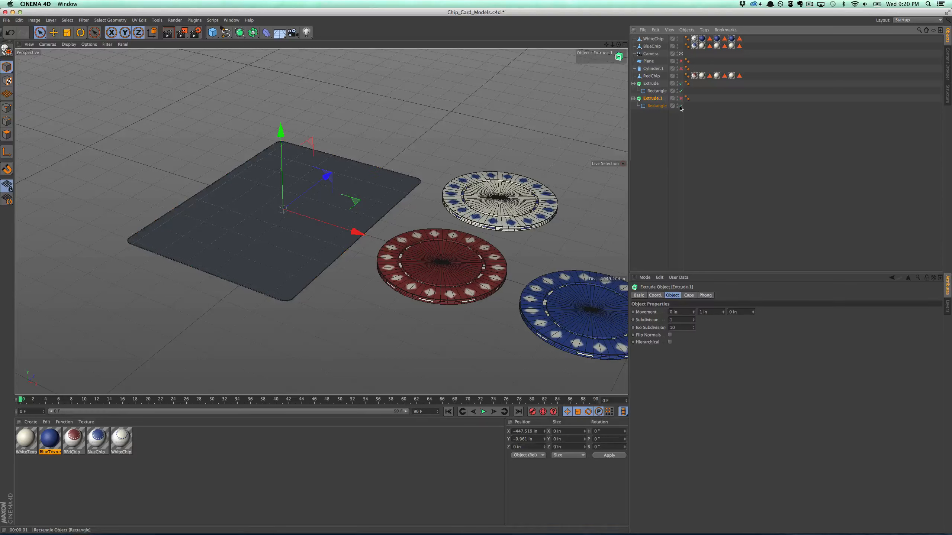
# Expand the card object in the Object Manager to reveal its extrude and cap parts
pyautogui.click(650, 83)
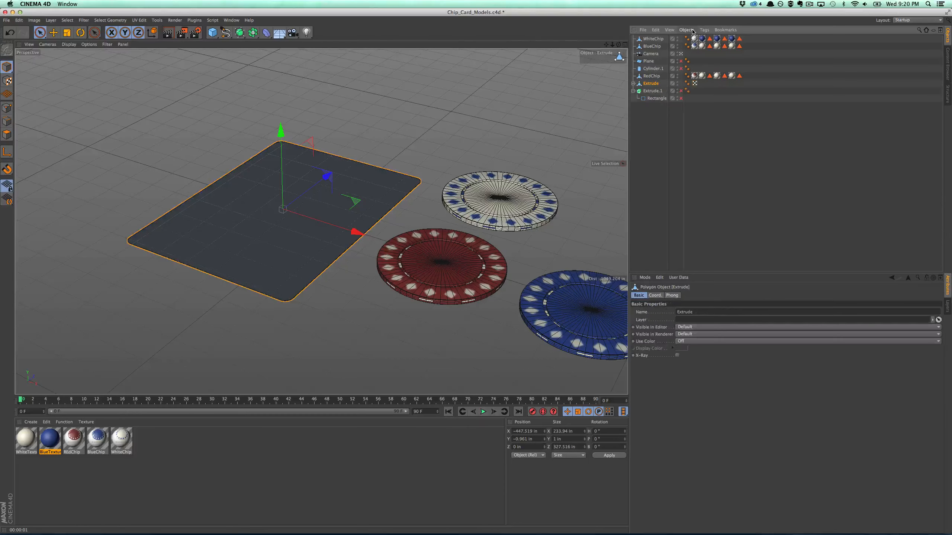
pyautogui.click(633, 84)
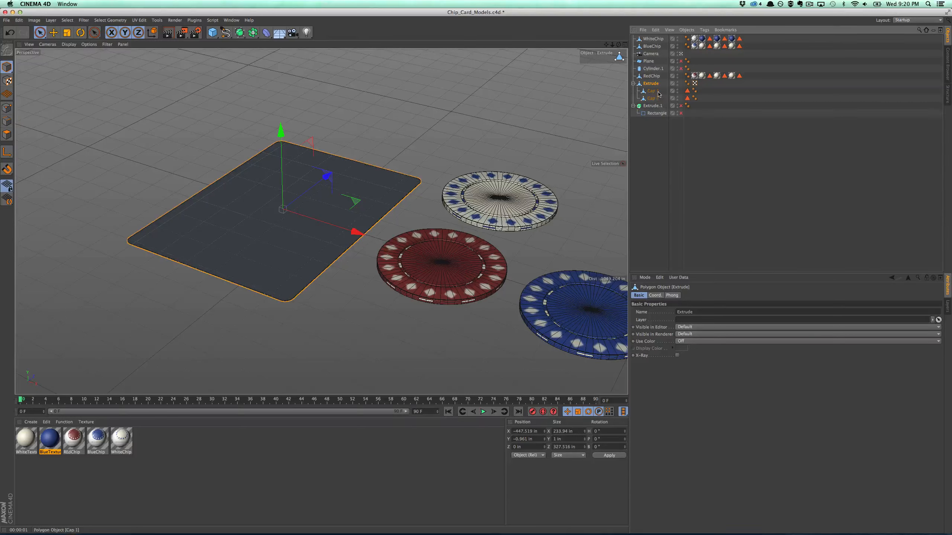
pyautogui.click(652, 99)
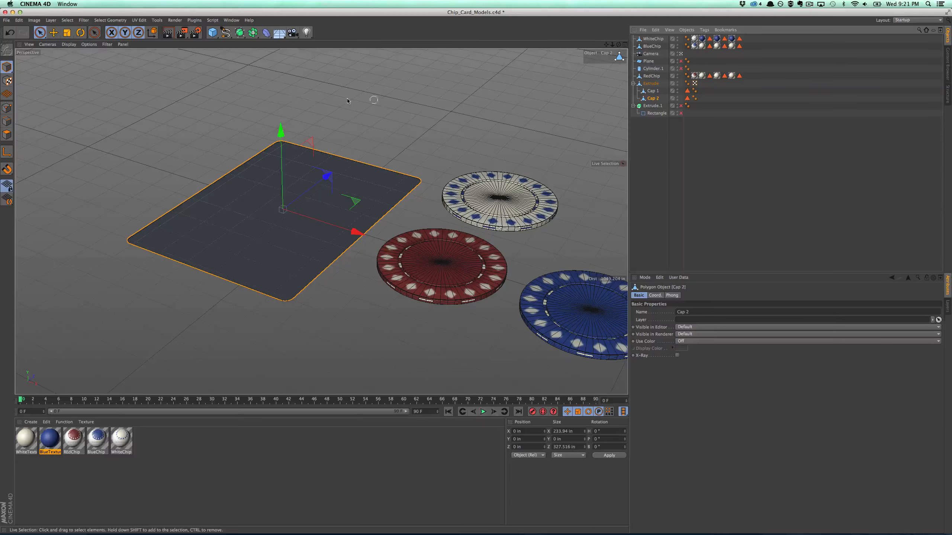
pyautogui.moveTo(280, 127); pyautogui.dragTo(278, 51)
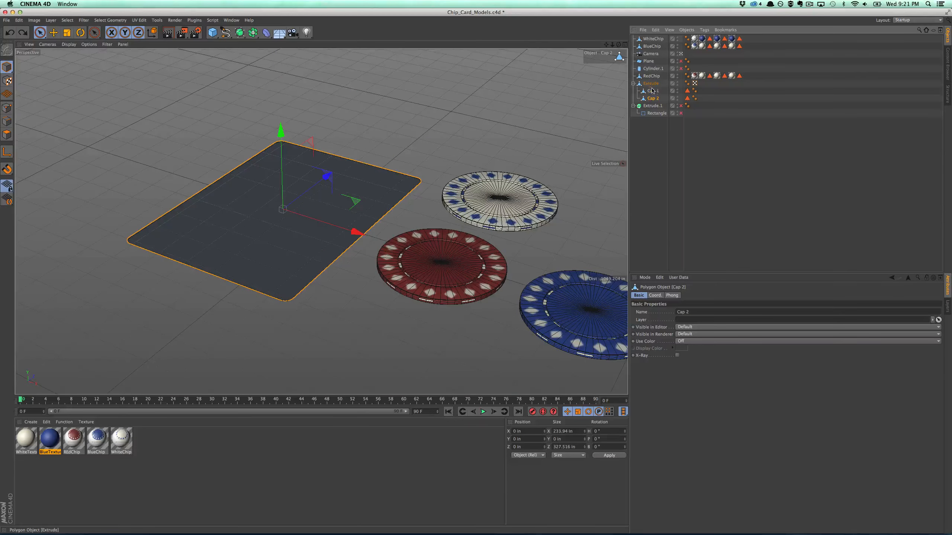
# Group Extrude, Cap 1 and Cap 2 together under a Null
pyautogui.click(652, 91)
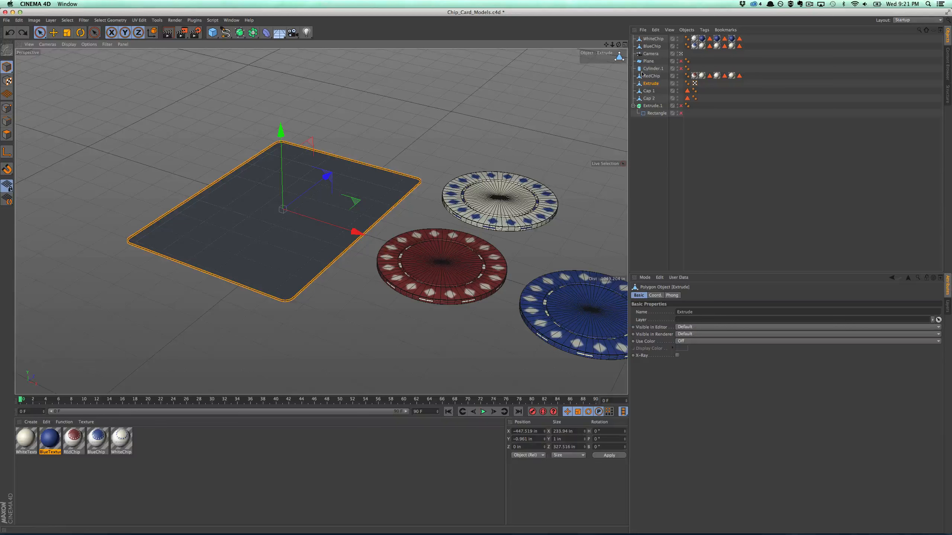
pyautogui.click(649, 98)
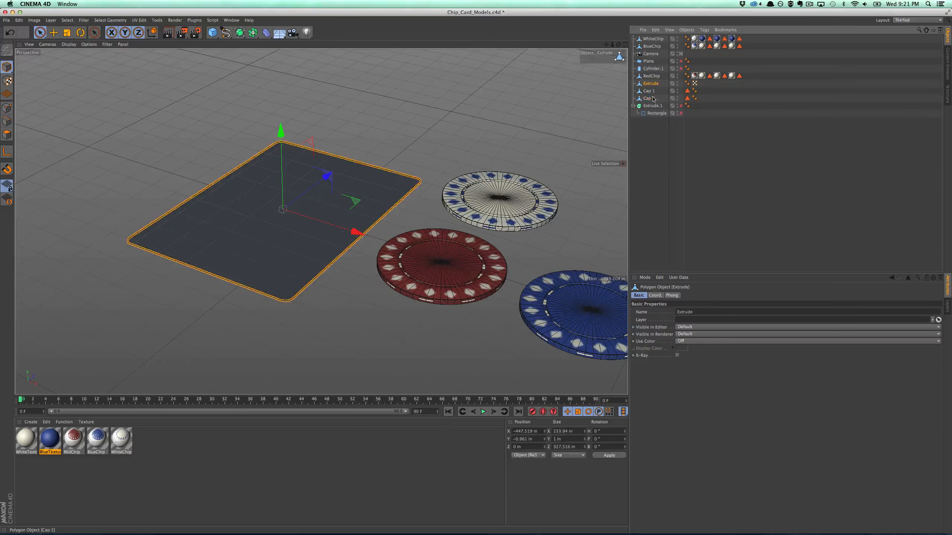
pyautogui.click(687, 29)
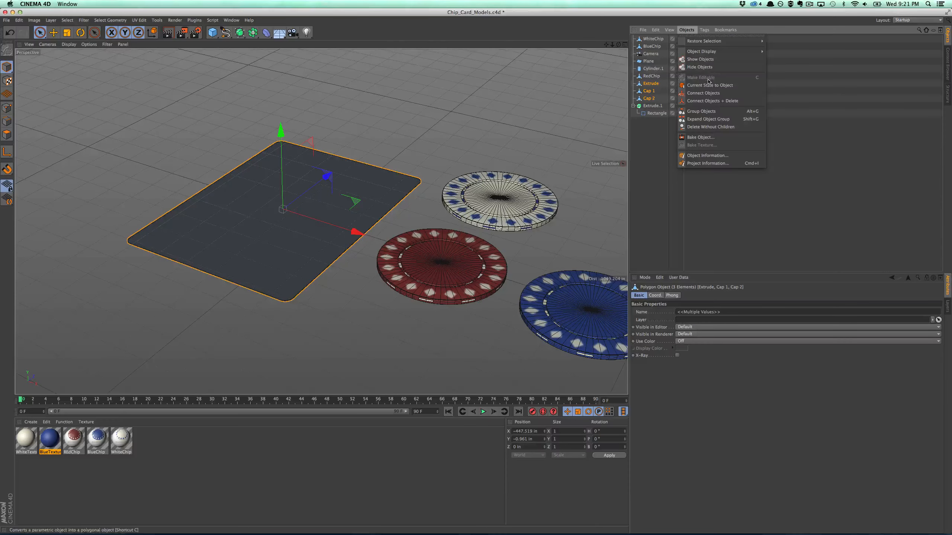
pyautogui.click(701, 112)
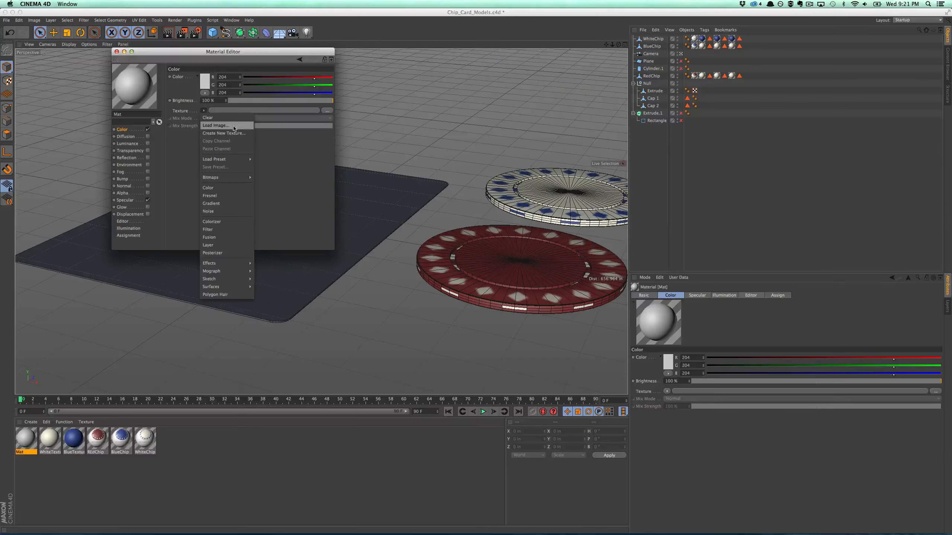
# Load AceSpades.tif as the new material's Color texture
pyautogui.click(216, 125)
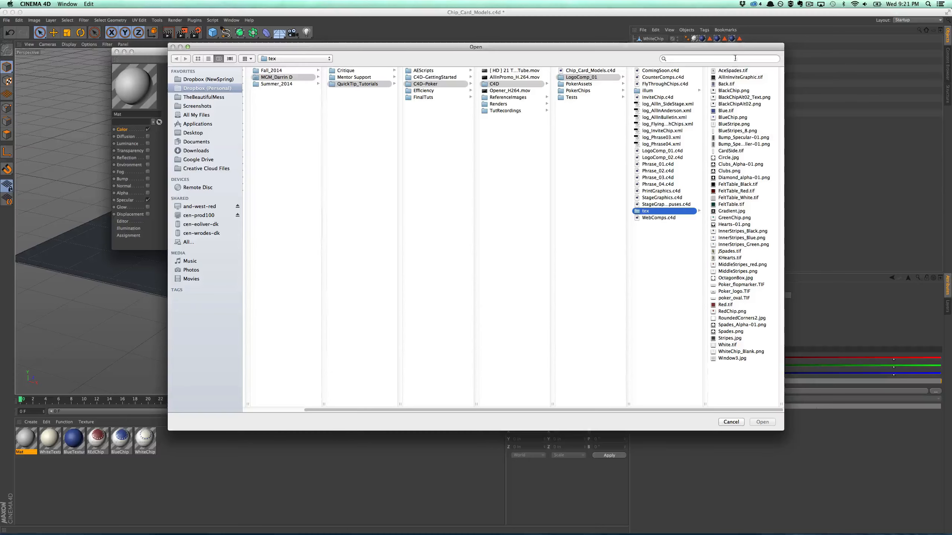
pyautogui.click(734, 70)
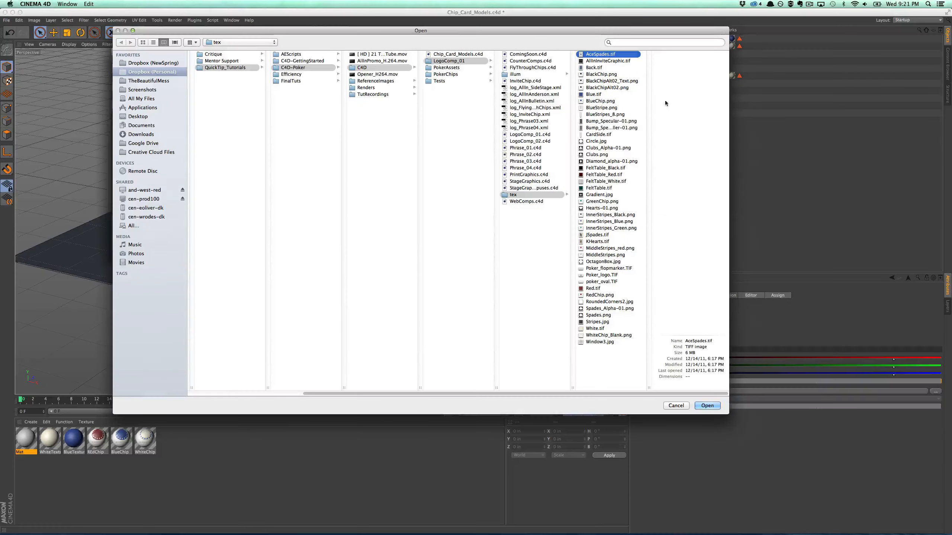
pyautogui.click(706, 406)
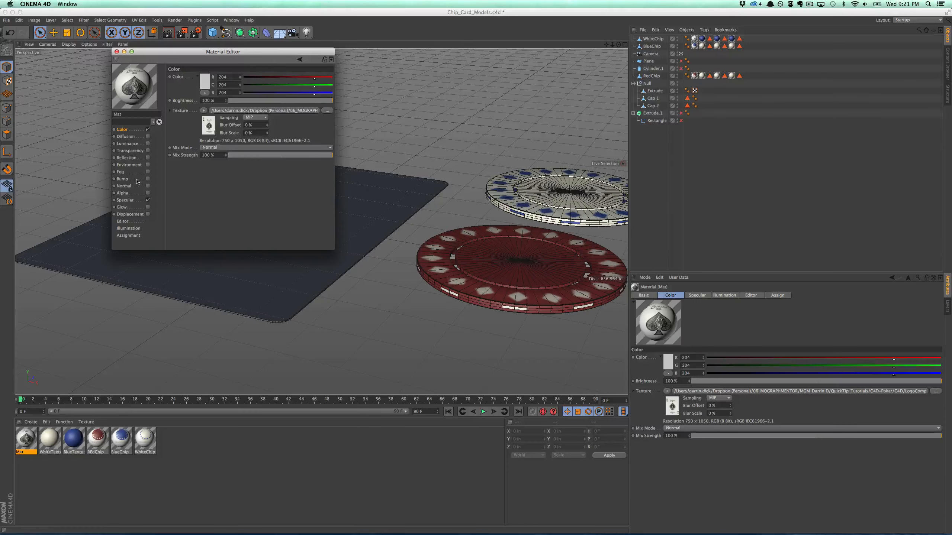
# Enable Bump using Bump_SpecularSmaller-01.png and lower its strength
pyautogui.click(122, 179)
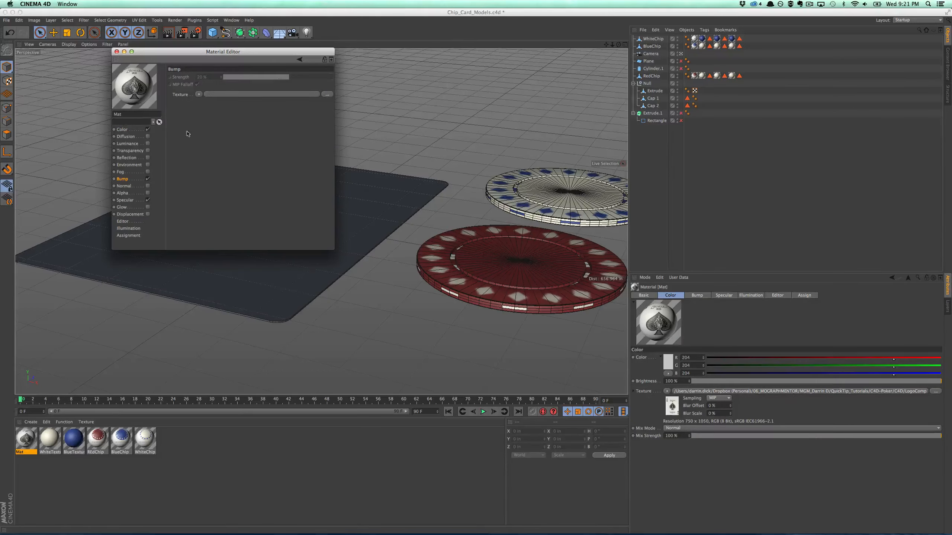
pyautogui.click(328, 94)
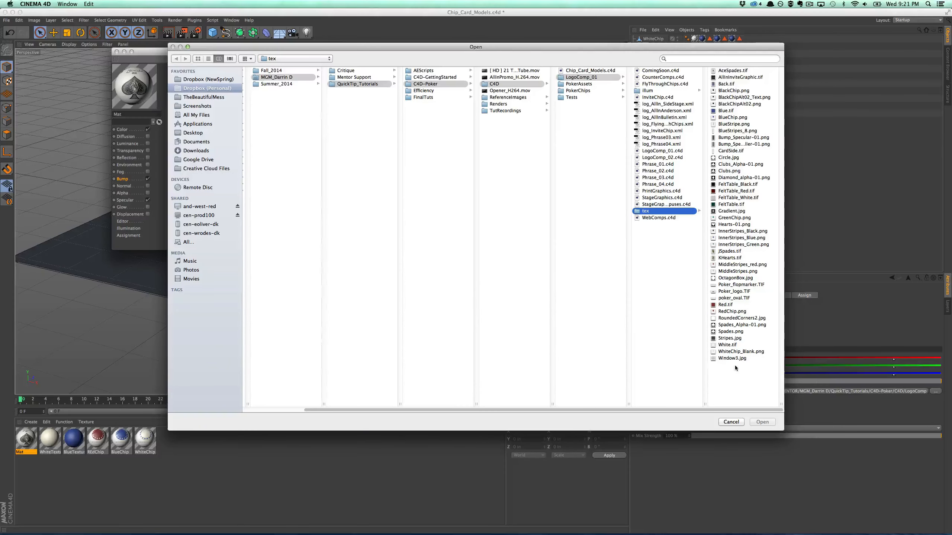
pyautogui.click(743, 144)
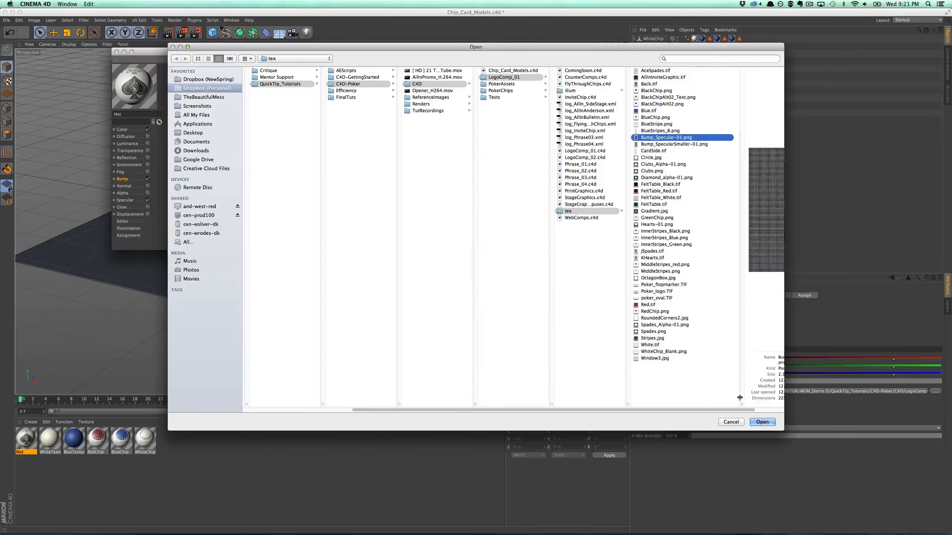
pyautogui.press('Cmd+Tab')
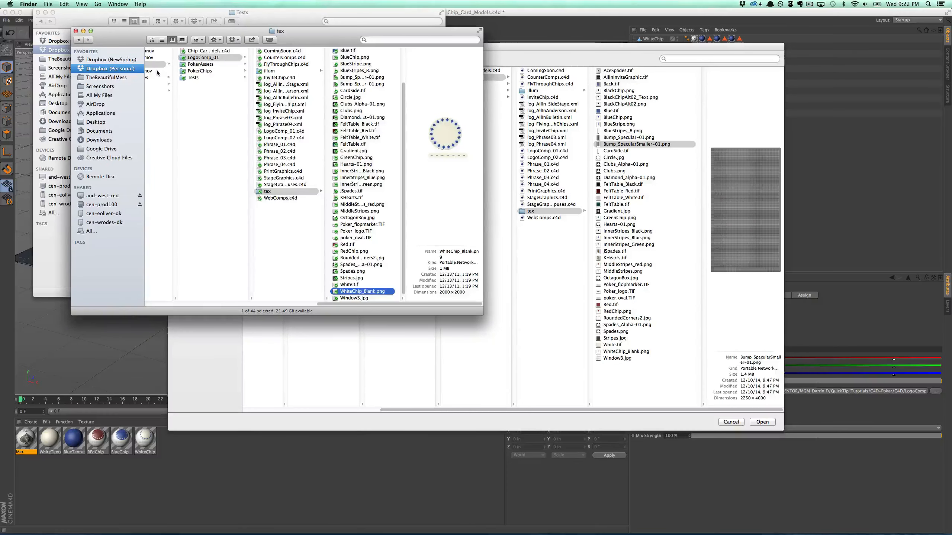
pyautogui.click(174, 77)
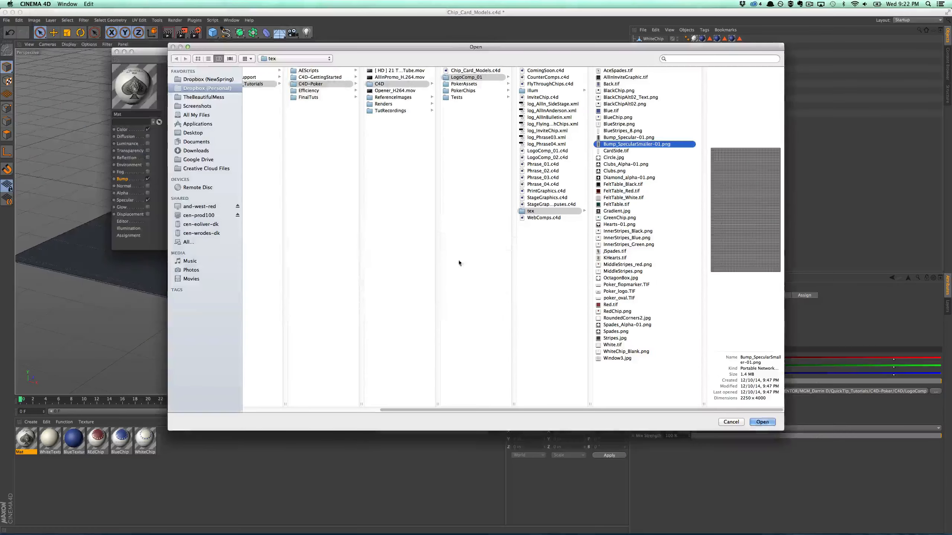
pyautogui.click(762, 422)
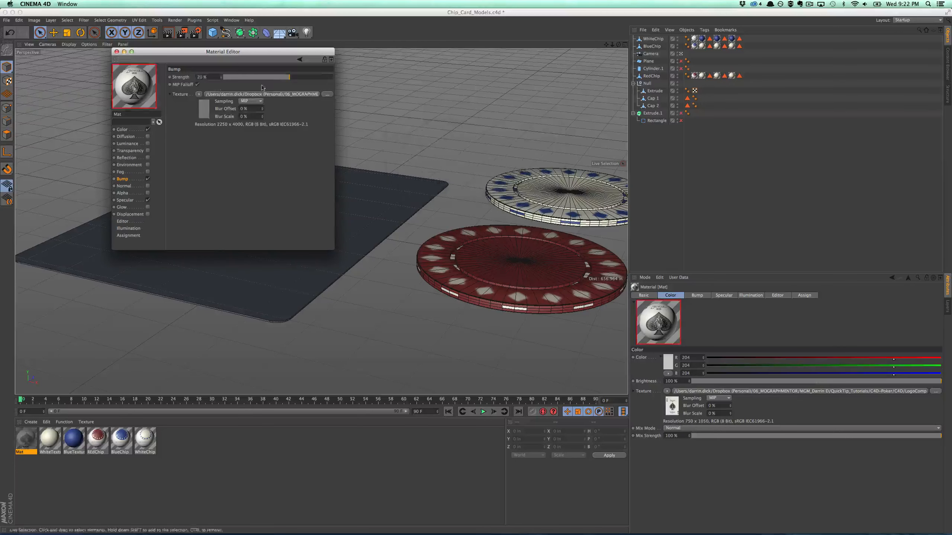
pyautogui.moveTo(288, 77); pyautogui.dragTo(282, 77)
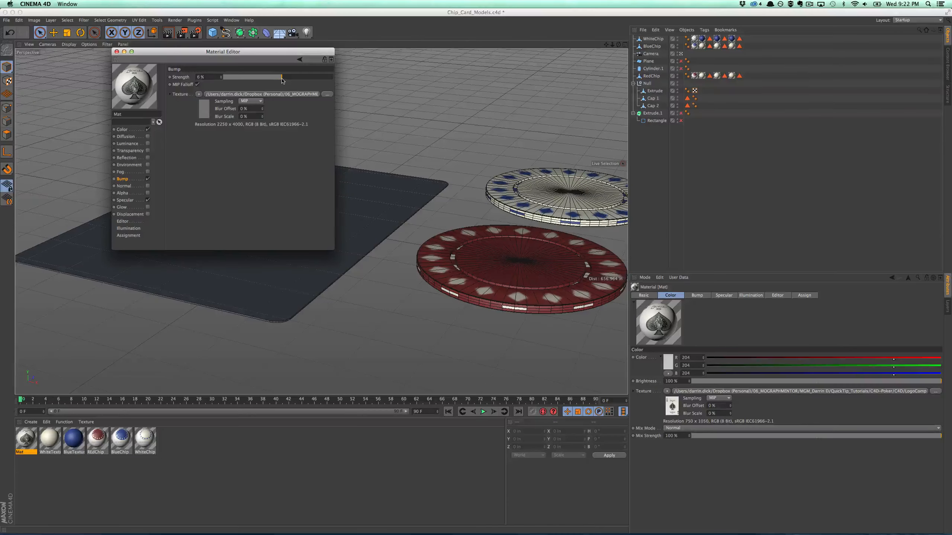
pyautogui.moveTo(281, 77); pyautogui.dragTo(284, 77)
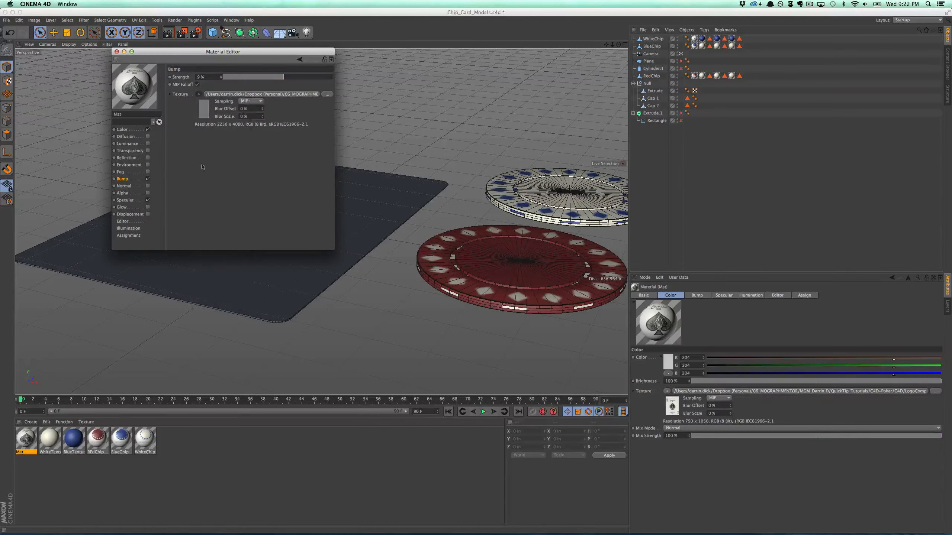
# Paste the bump image into Specular, widen the highlight, reduce brightness and mix, and apply to card
pyautogui.click(125, 201)
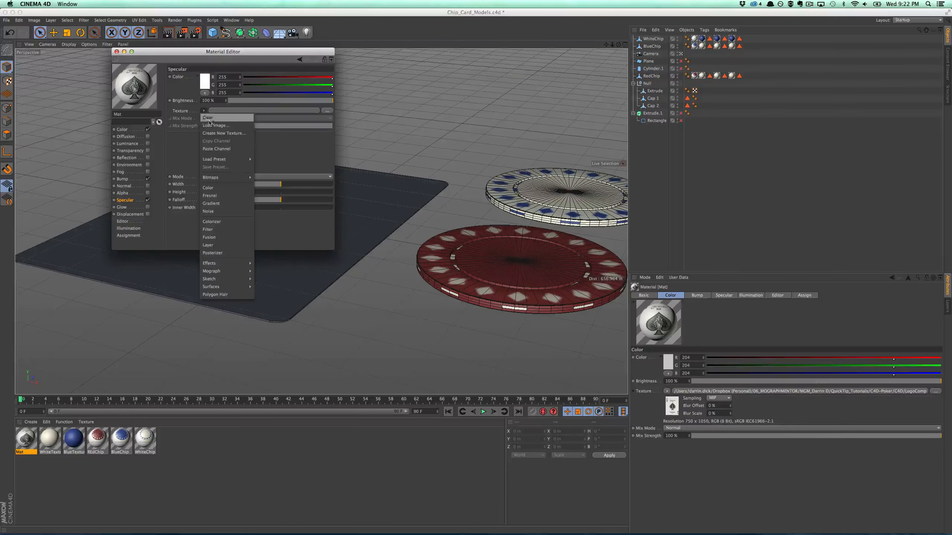
pyautogui.moveTo(215, 136)
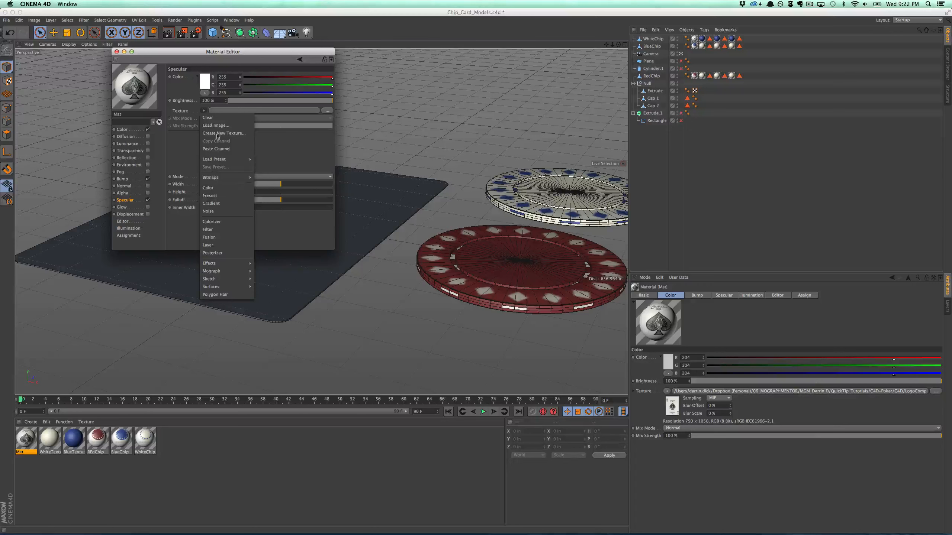
pyautogui.click(215, 125)
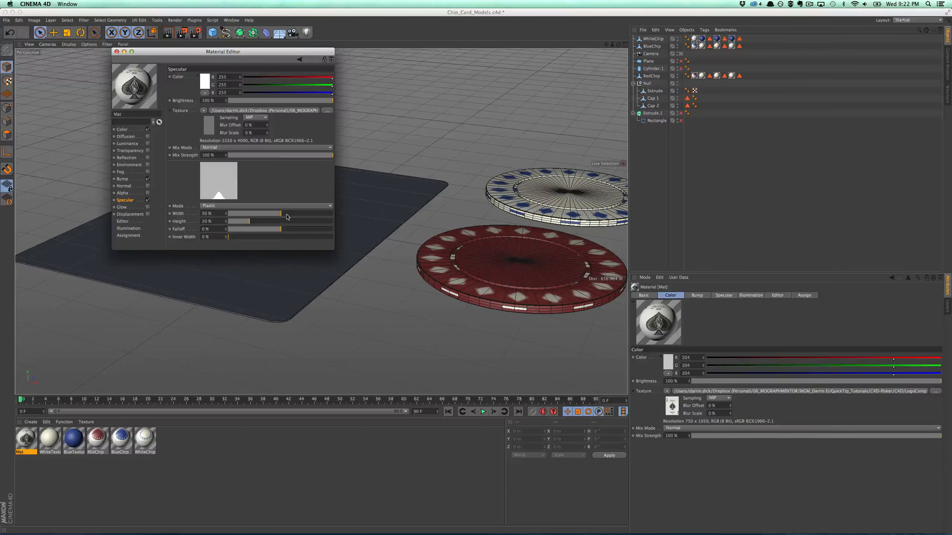
pyautogui.moveTo(280, 213); pyautogui.dragTo(292, 214)
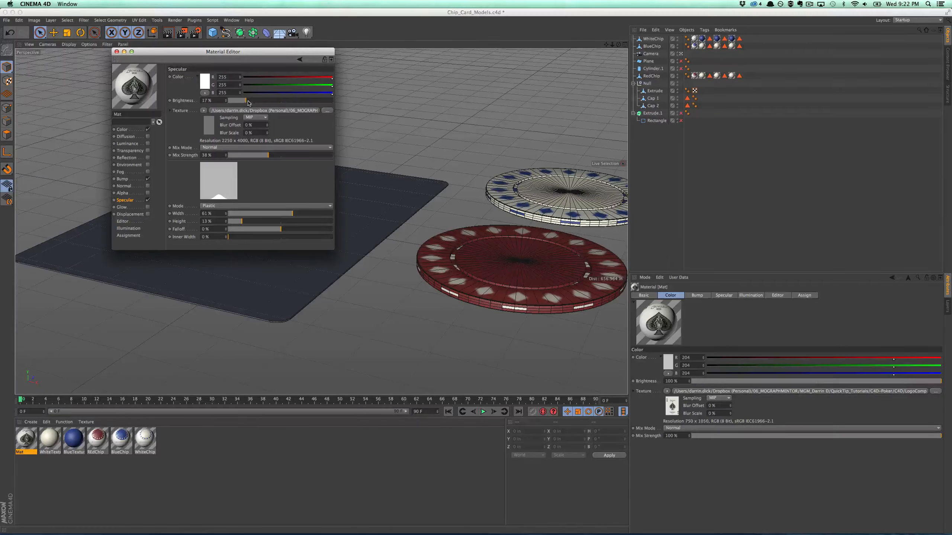
pyautogui.moveTo(234, 101); pyautogui.dragTo(264, 100)
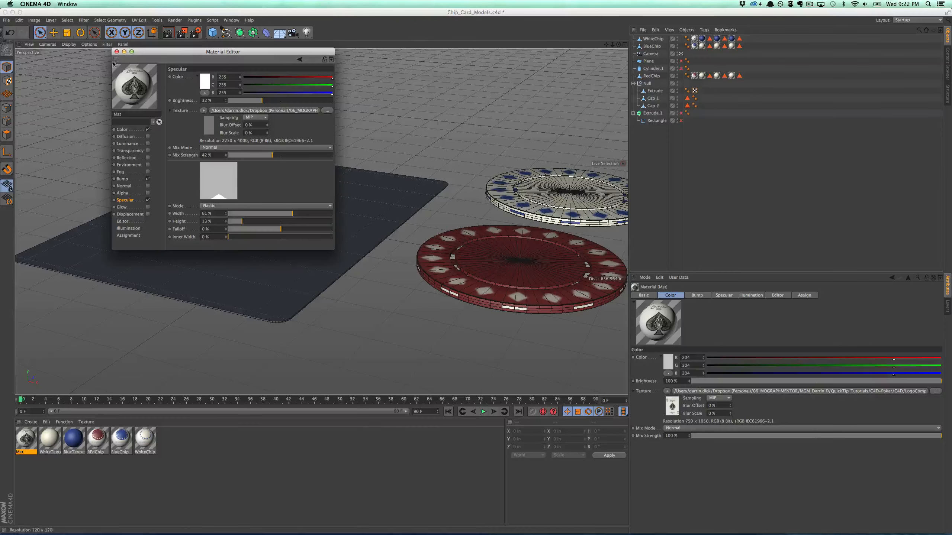
pyautogui.click(116, 51)
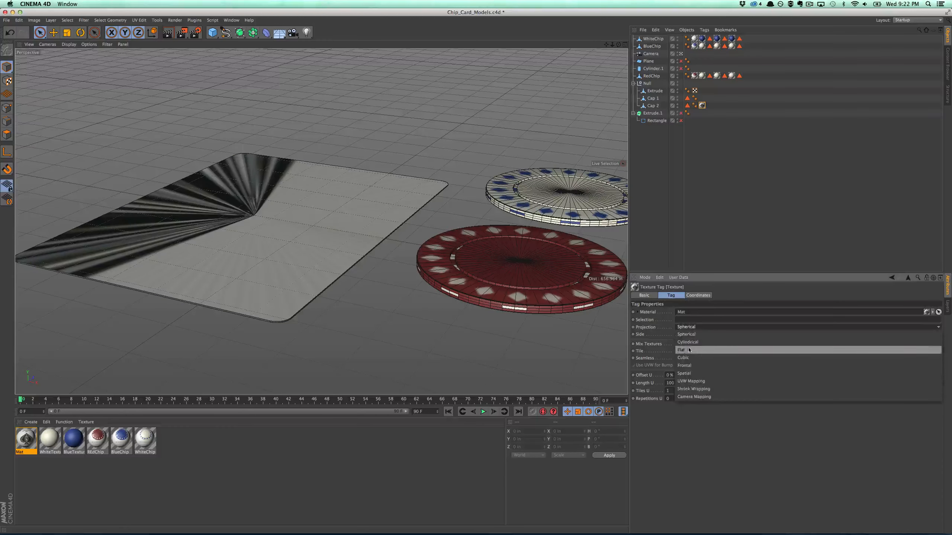
# Set the card's texture tag to Cubic projection and adjust offset and length to fit
pyautogui.click(684, 358)
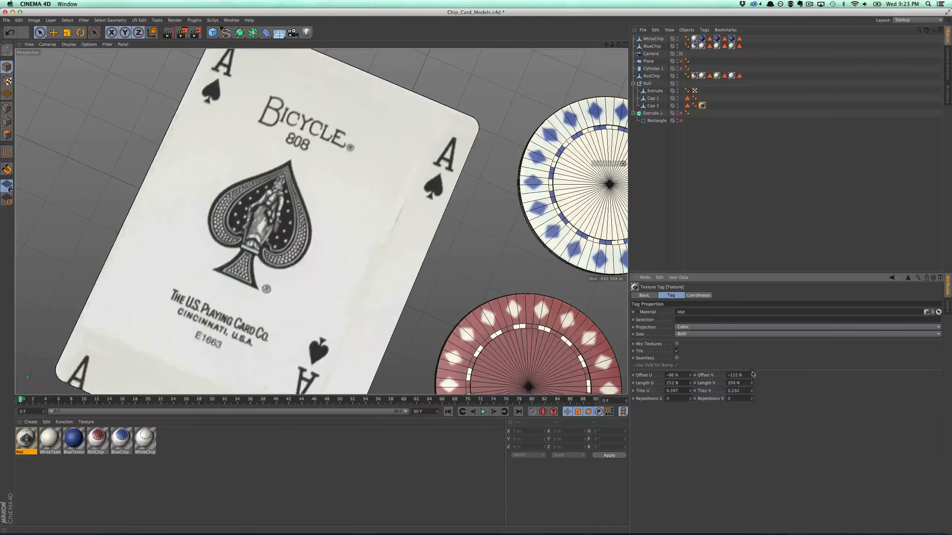
pyautogui.moveTo(734, 383); pyautogui.dragTo(759, 383)
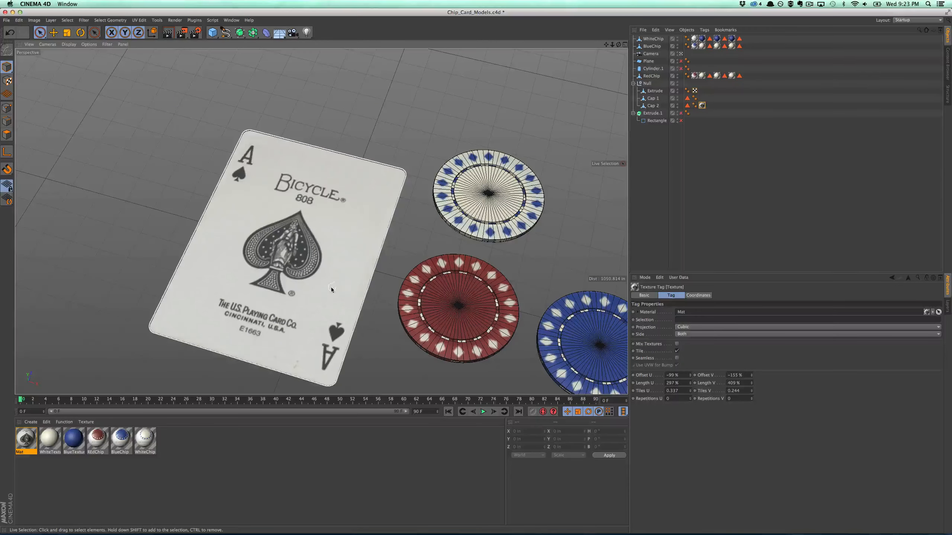
pyautogui.moveTo(331, 290); pyautogui.dragTo(292, 216)
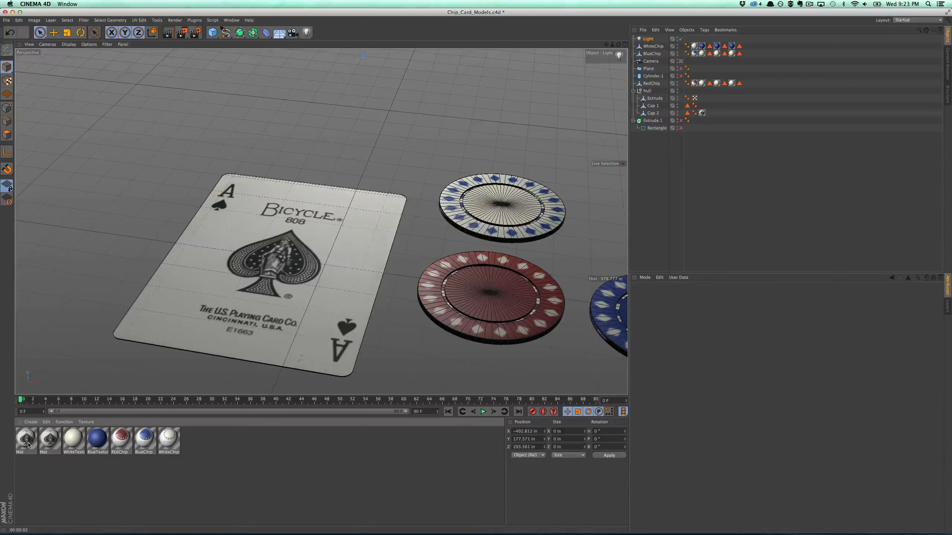
# Load Back.tif as the copied material's Color texture and select the second card's extrude
pyautogui.doubleClick(26, 441)
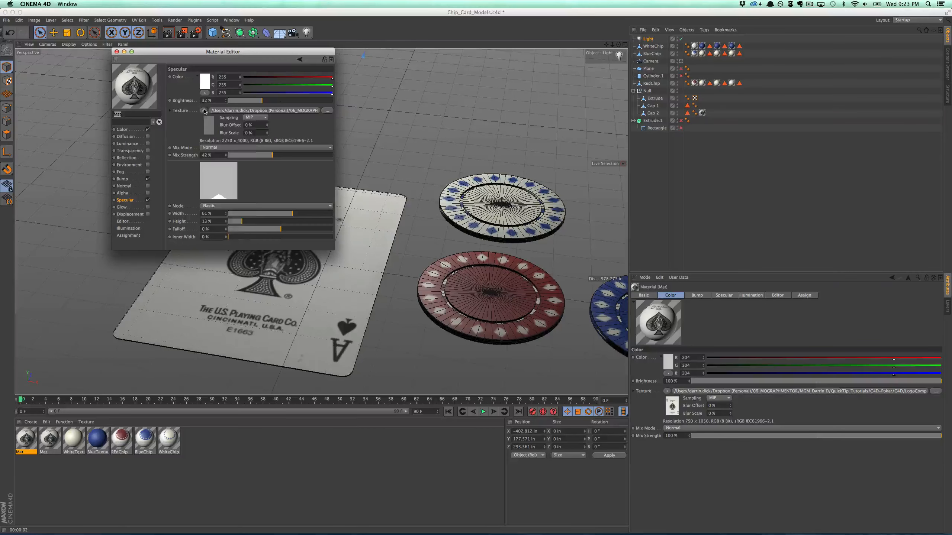
pyautogui.click(122, 129)
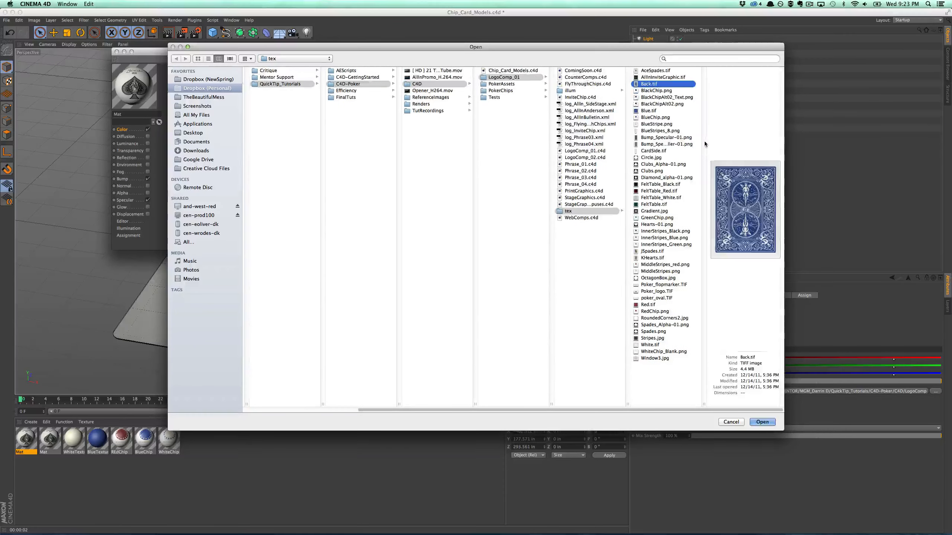
pyautogui.click(762, 422)
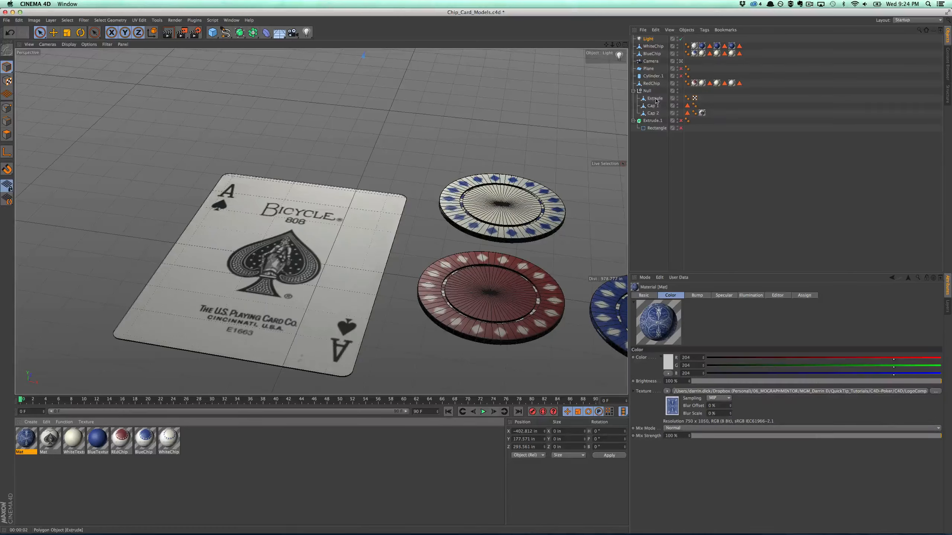
pyautogui.click(647, 90)
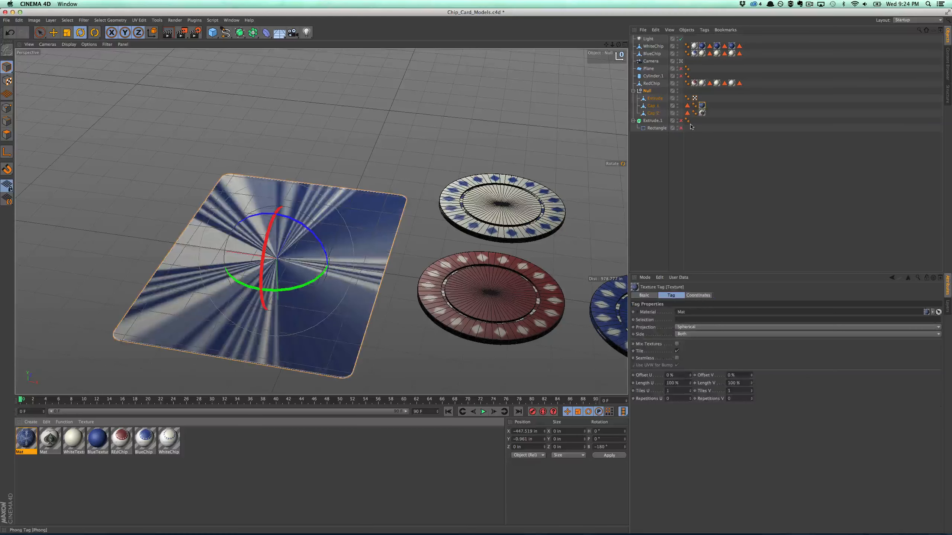
# Switch the card-back texture projection from Spherical to Cubic
pyautogui.click(808, 328)
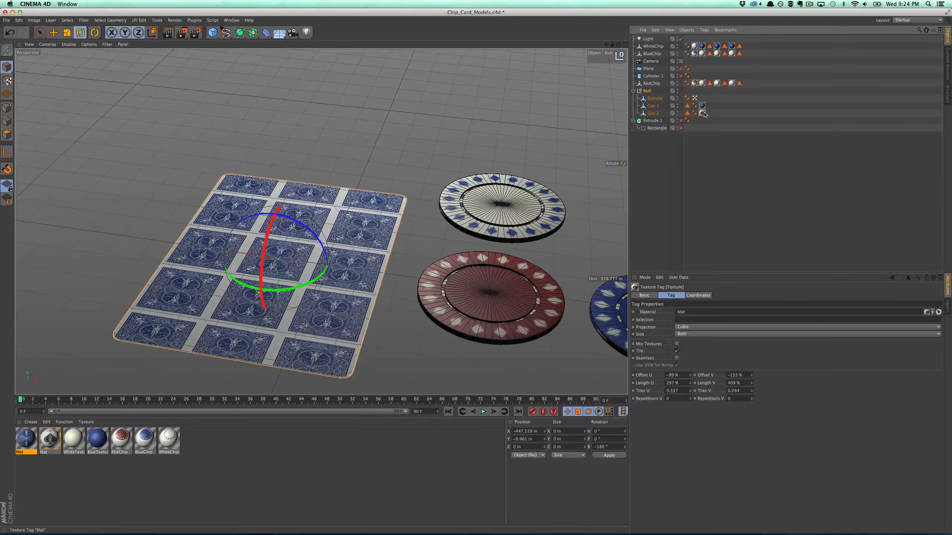
pyautogui.moveTo(703, 114)
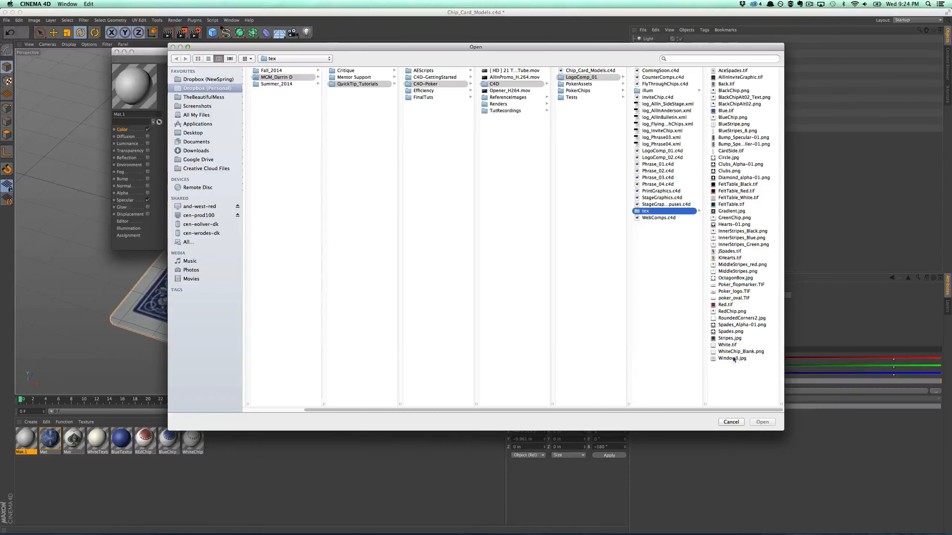
# Load CardSide.tif as the material's colour without copying it, and apply it to the card
pyautogui.click(730, 150)
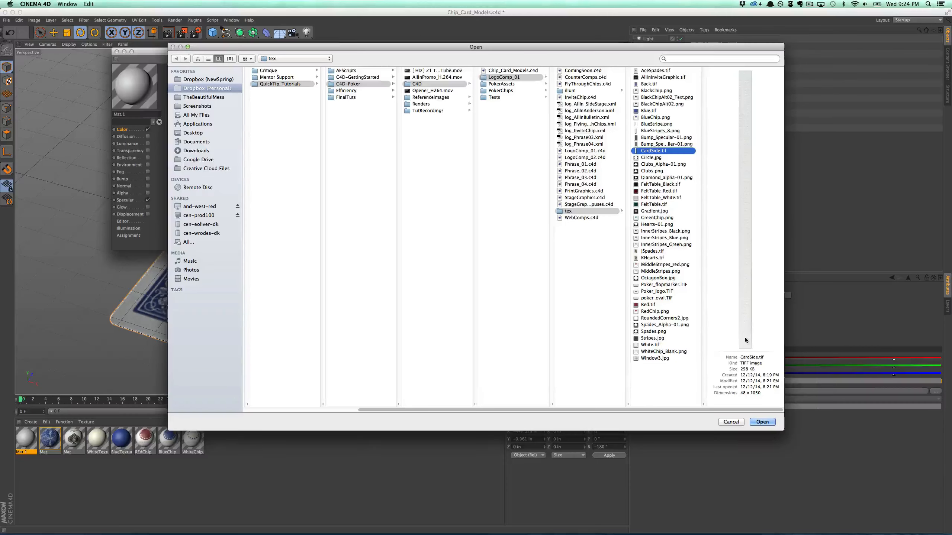
pyautogui.click(761, 422)
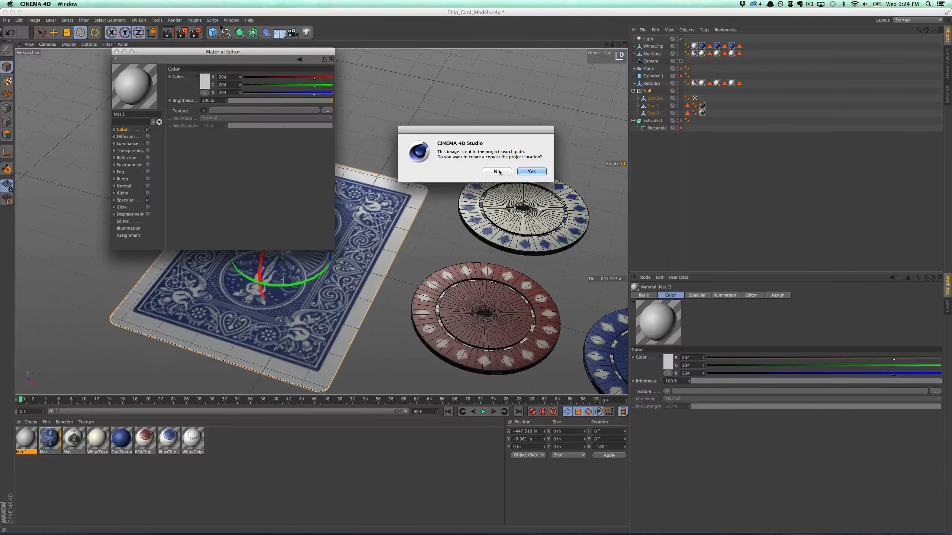
pyautogui.click(496, 171)
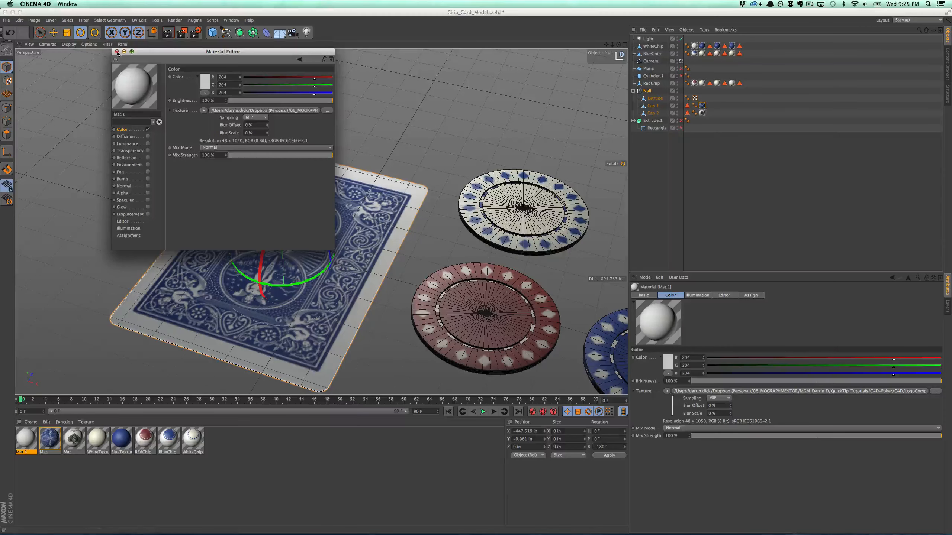
pyautogui.click(116, 52)
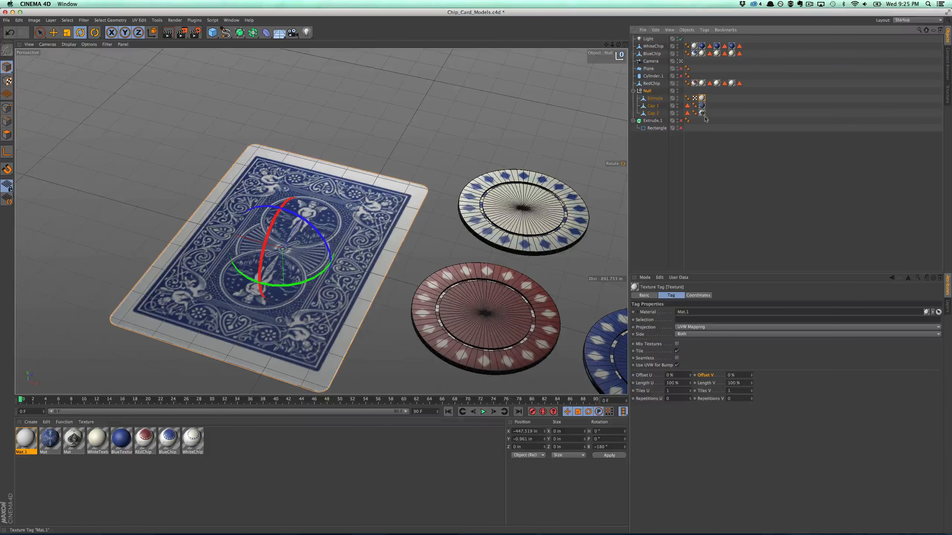
pyautogui.click(808, 327)
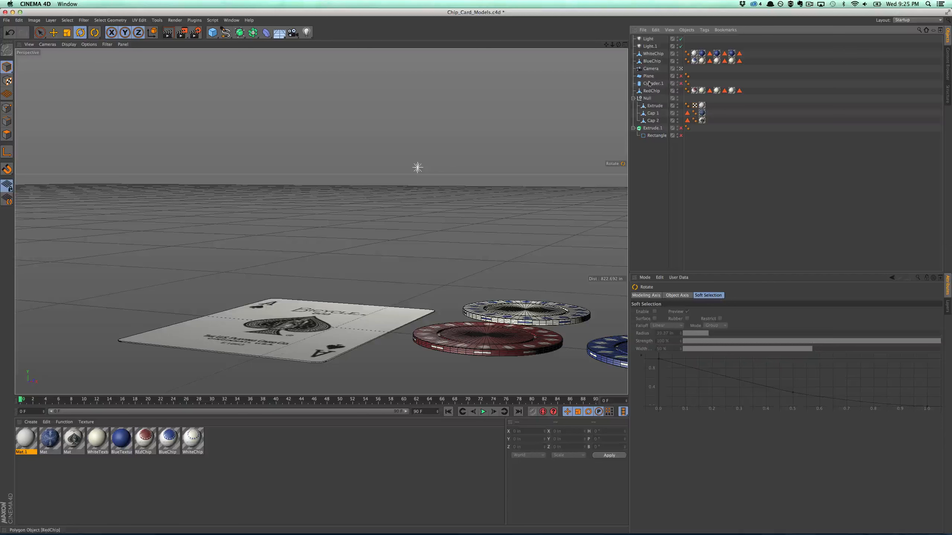
# Connect the card's null, extrude and both caps into one AceofSpades object
pyautogui.click(647, 98)
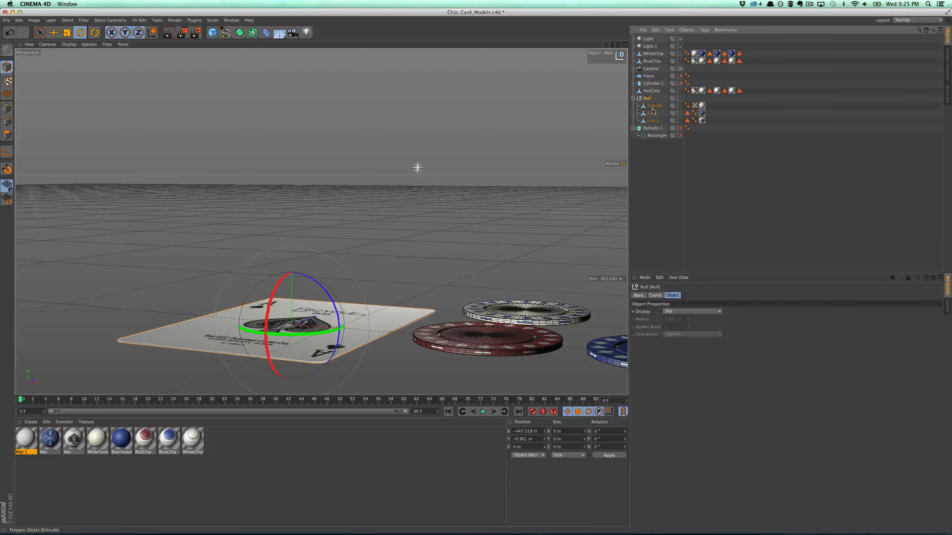
pyautogui.click(687, 30)
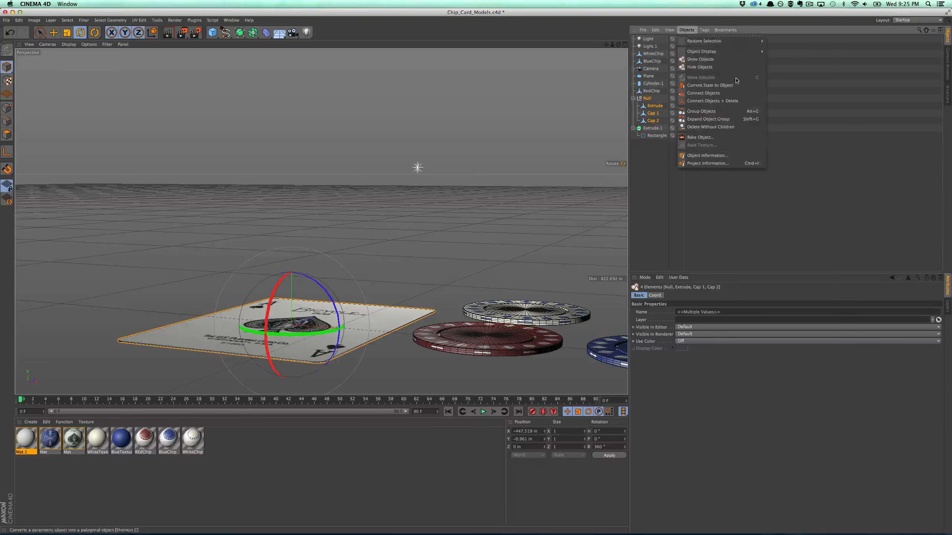
pyautogui.click(709, 85)
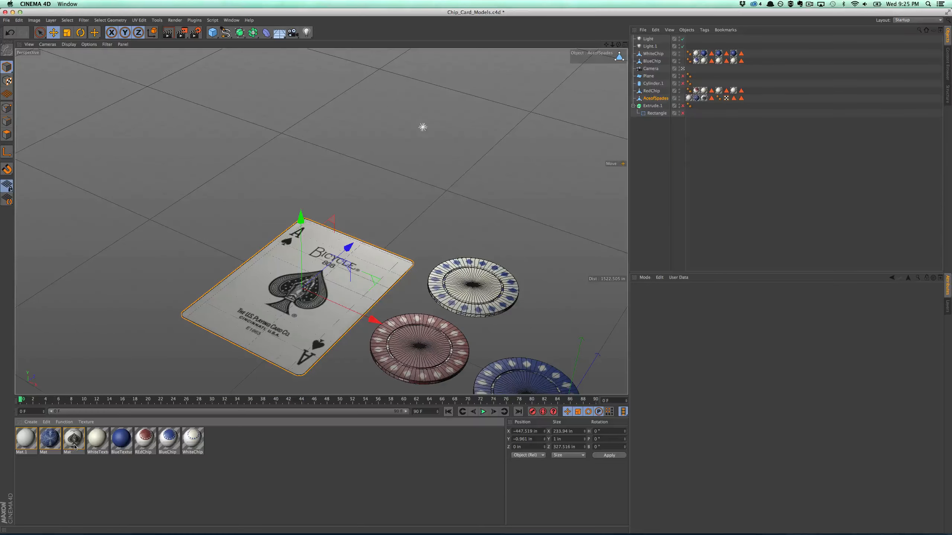
pyautogui.doubleClick(72, 439)
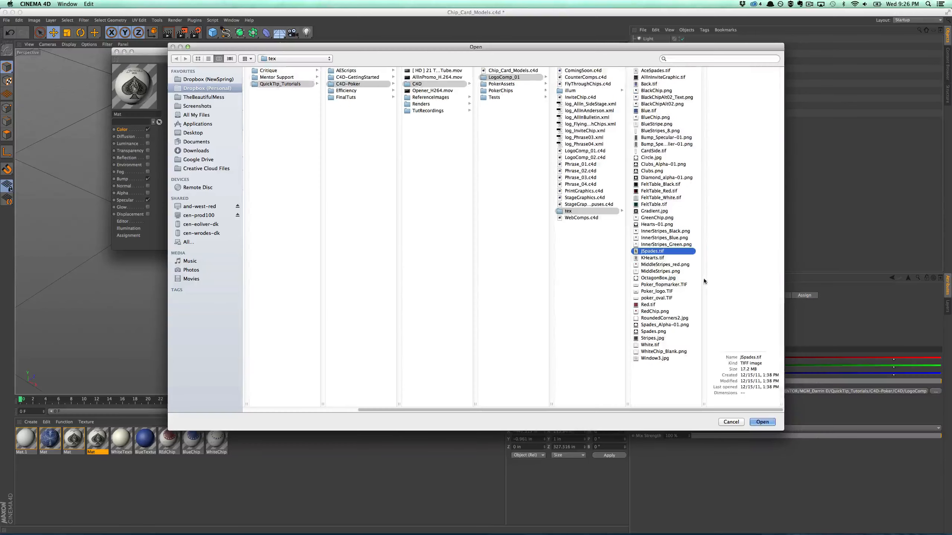
# Load JSpades.tif into the ace of spades material, keeping it outside the project folder
pyautogui.click(762, 422)
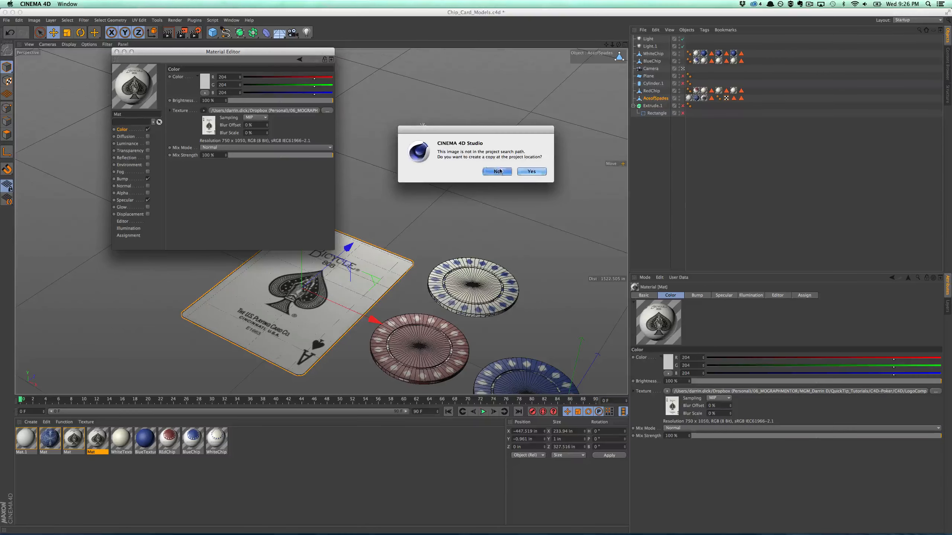
pyautogui.click(496, 171)
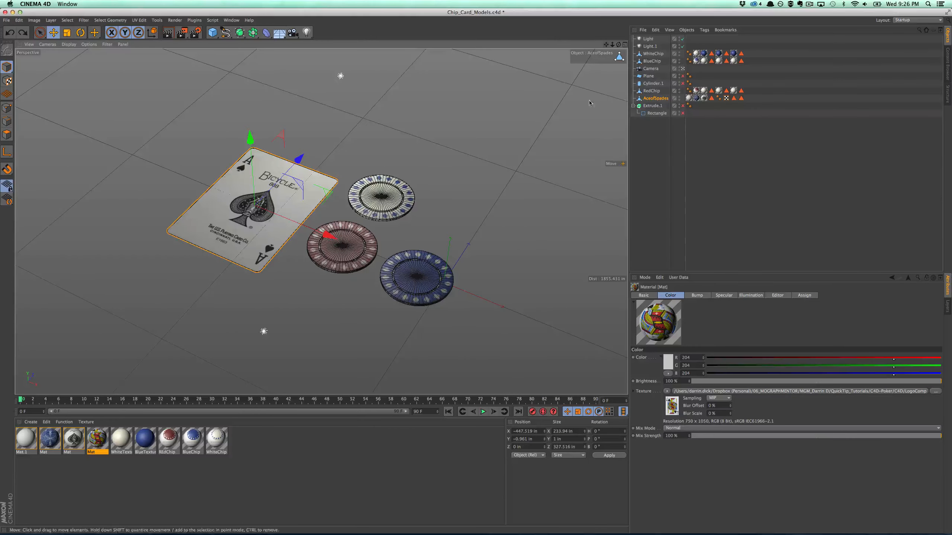
pyautogui.click(653, 53)
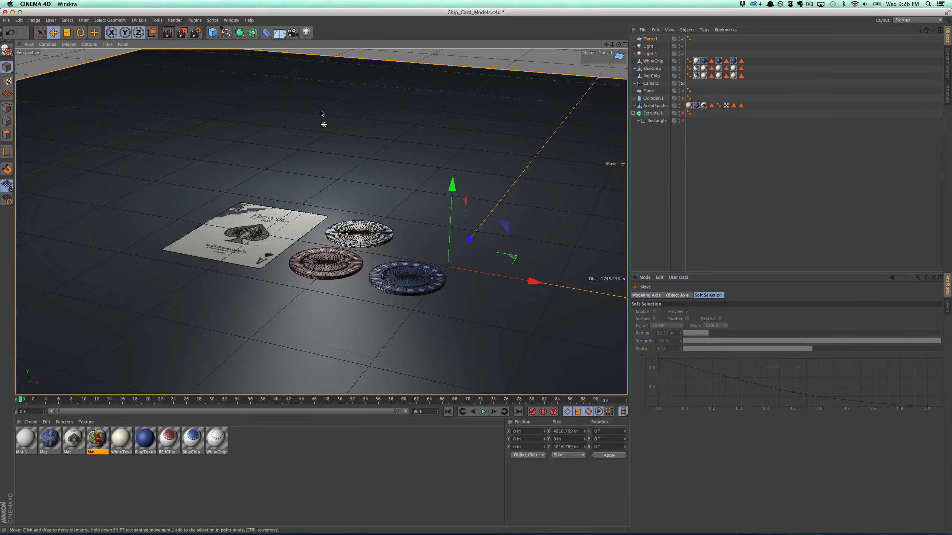
# Create material Mat.2 with the green FeltTable.tif image as its colour texture
pyautogui.click(164, 32)
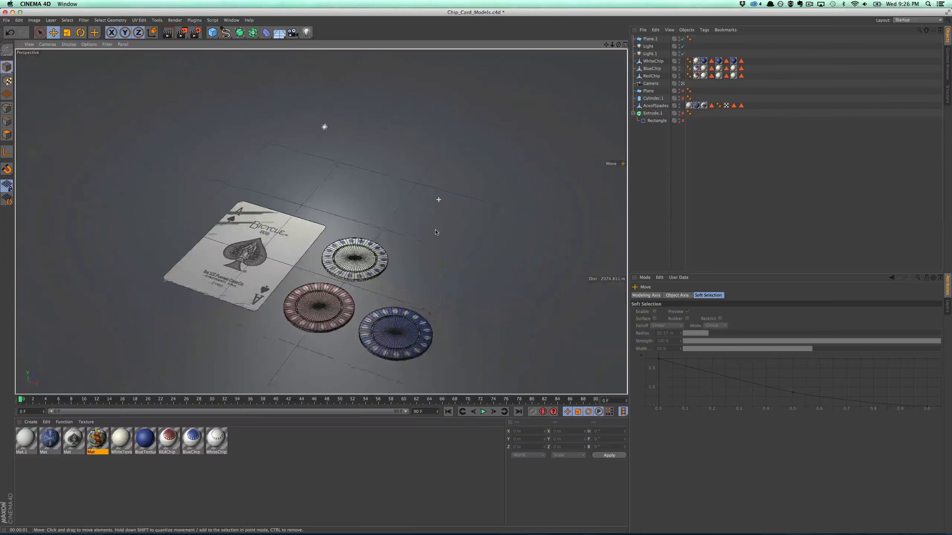
pyautogui.doubleClick(26, 438)
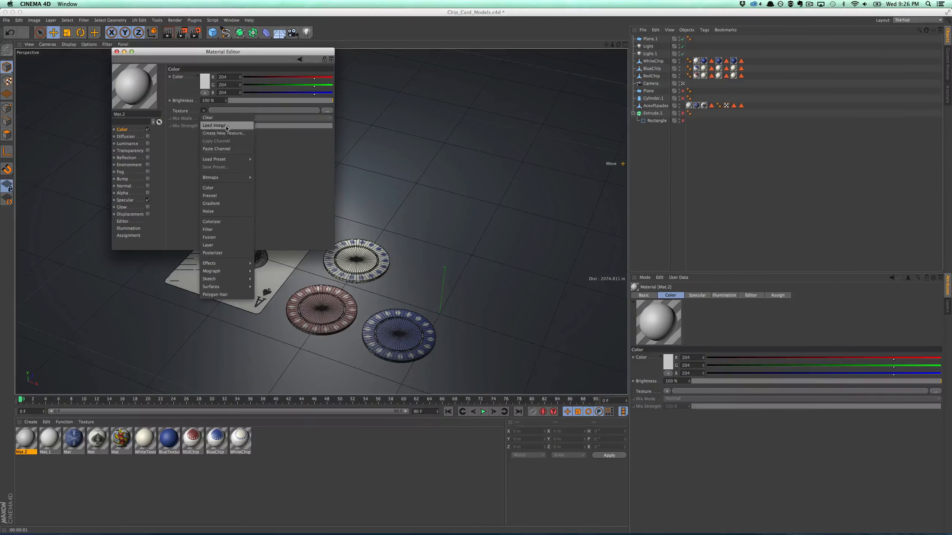
pyautogui.click(214, 126)
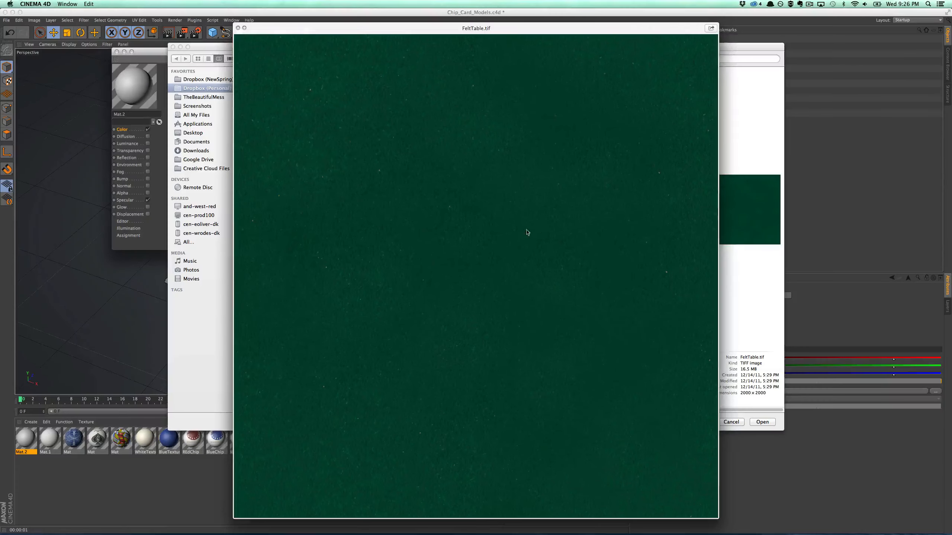
pyautogui.click(762, 422)
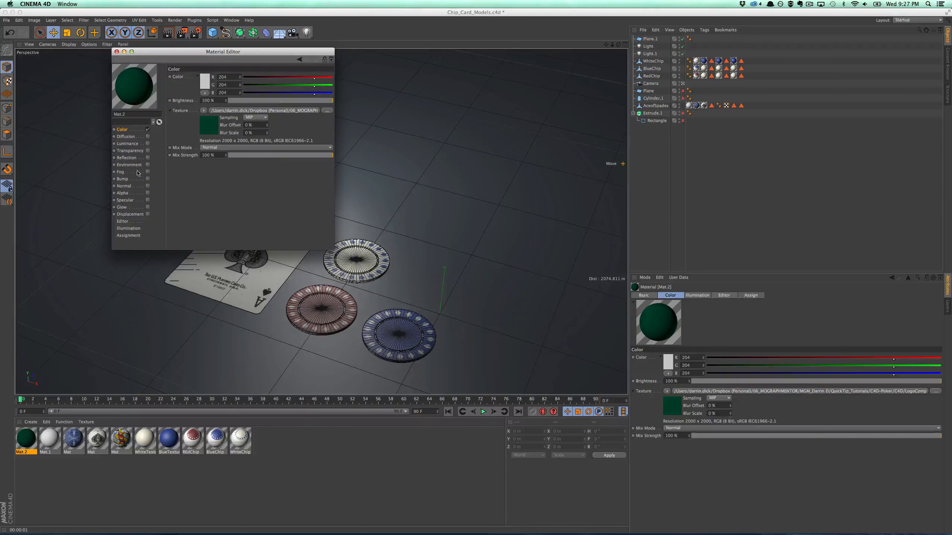
# Enable bump on the felt material with FeltTable_White.tif, copied to the project, at about 11% strength
pyautogui.click(123, 178)
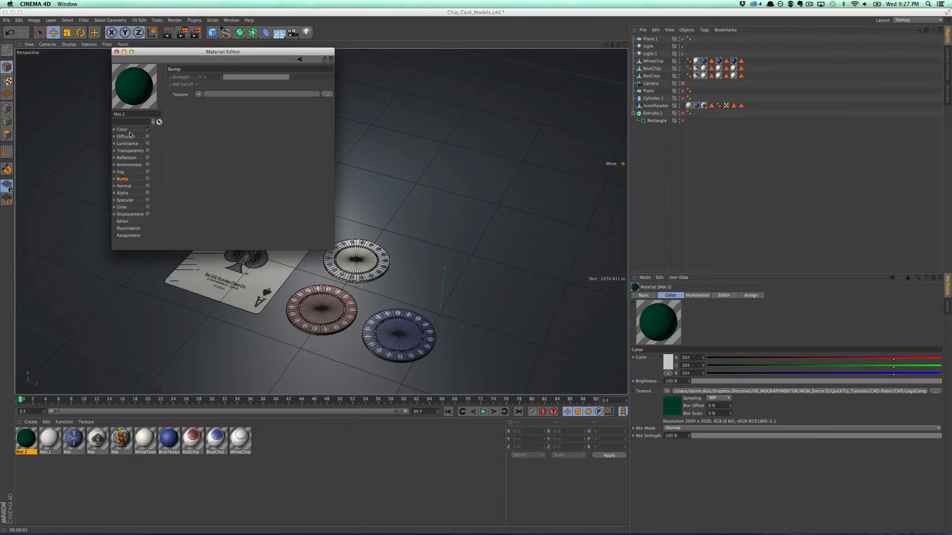
pyautogui.click(198, 94)
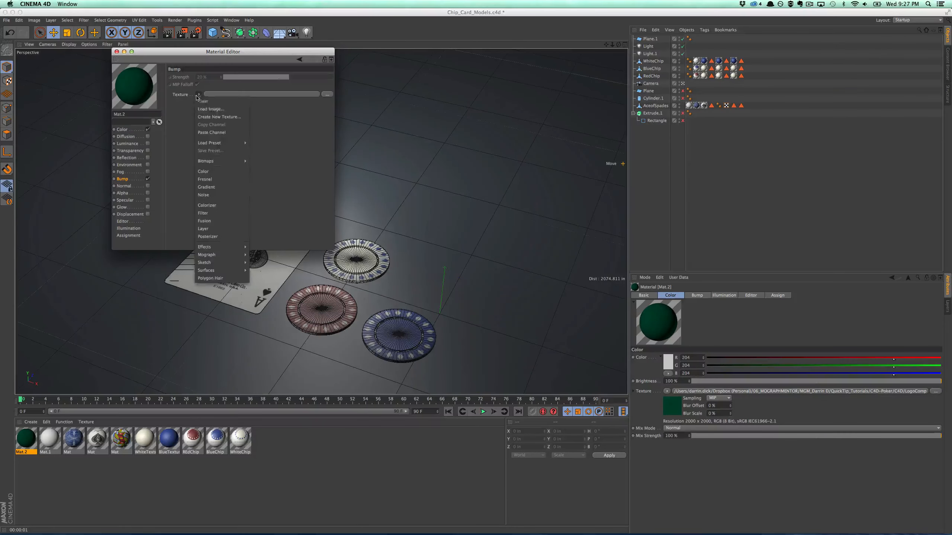
pyautogui.click(211, 110)
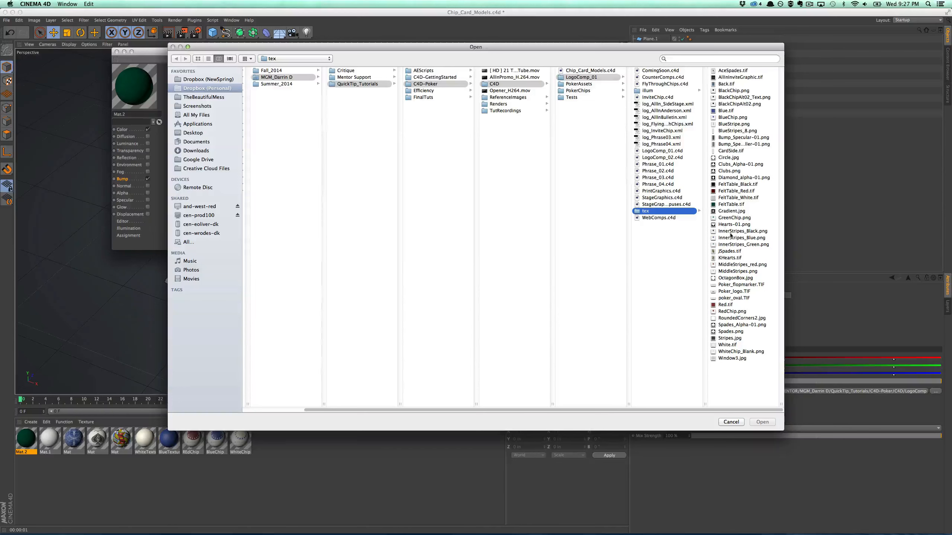
pyautogui.click(662, 197)
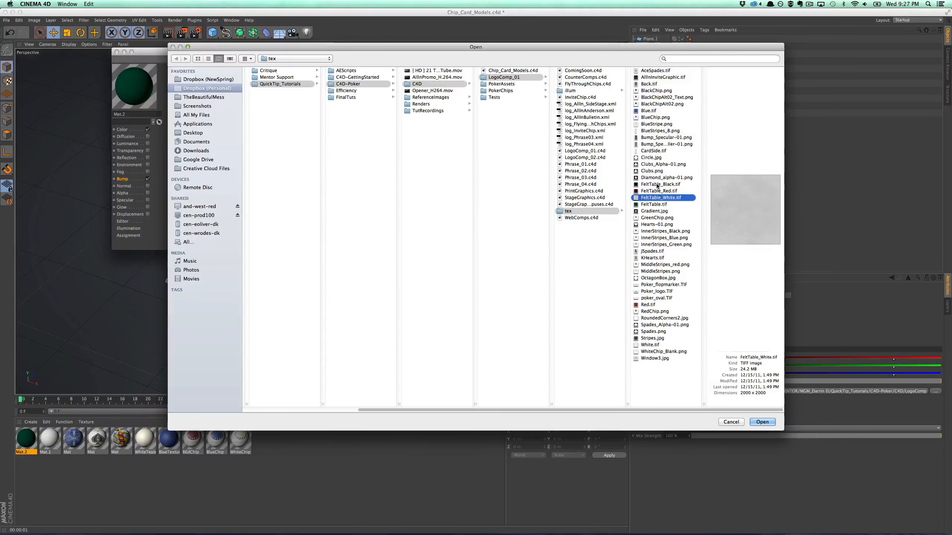
pyautogui.click(761, 422)
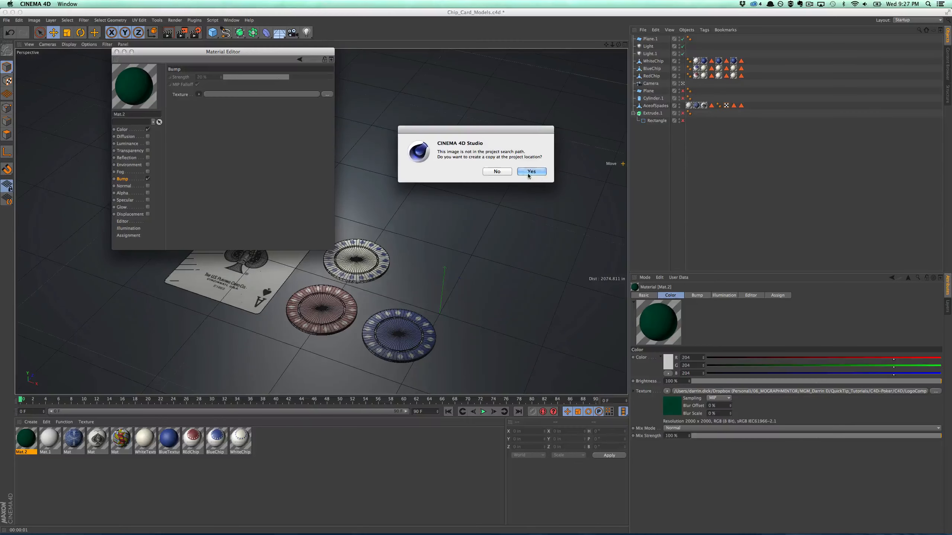
pyautogui.click(531, 171)
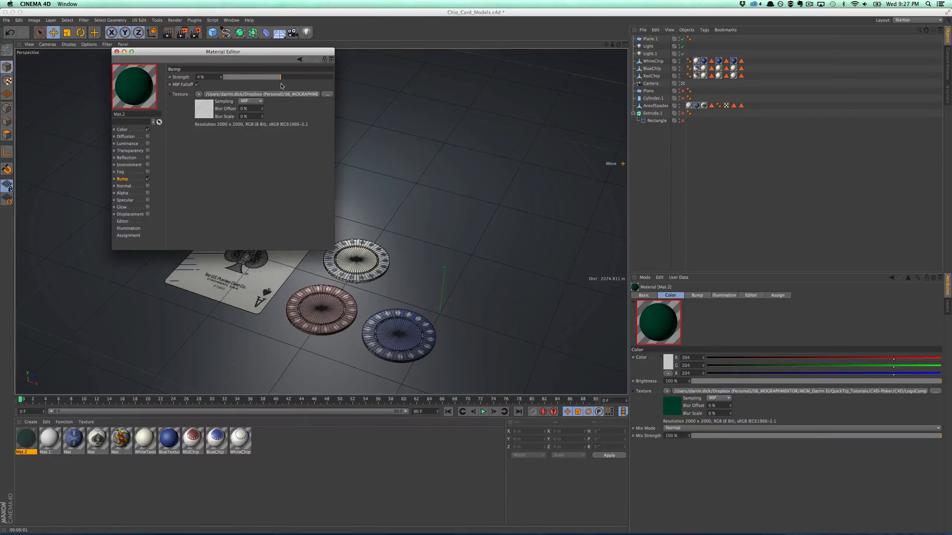
pyautogui.moveTo(258, 77); pyautogui.dragTo(284, 77)
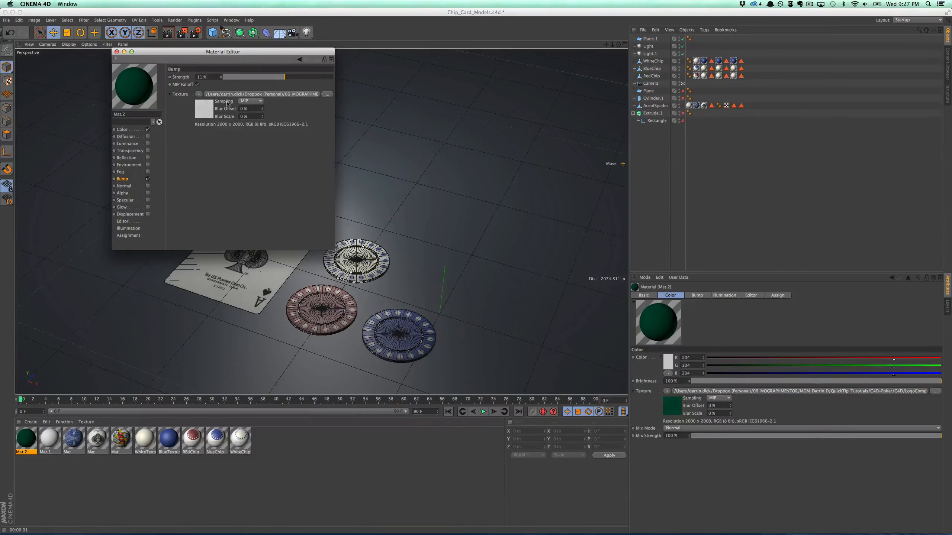
pyautogui.click(126, 136)
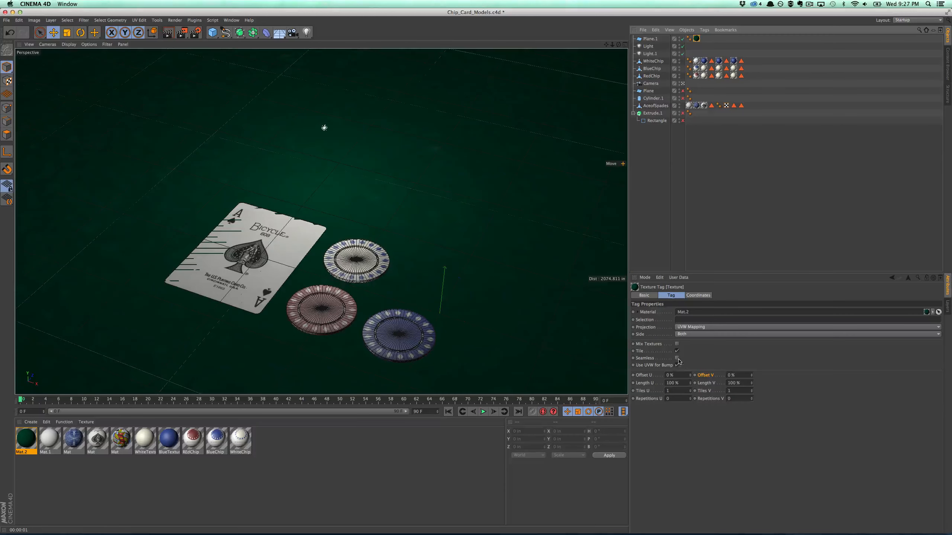
# Reframe the perspective view on the ace card and chips over the green felt
pyautogui.moveTo(671, 391); pyautogui.dragTo(683, 391)
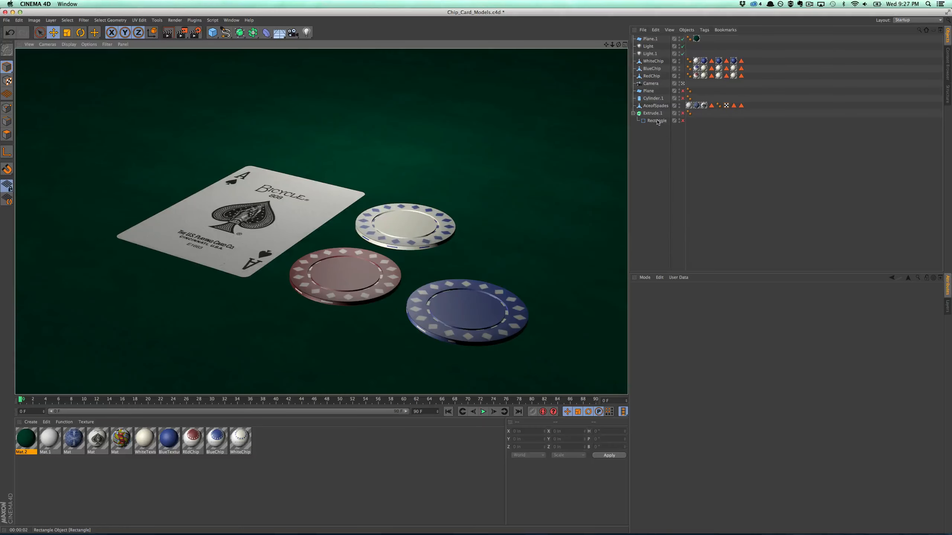
pyautogui.moveTo(657, 121)
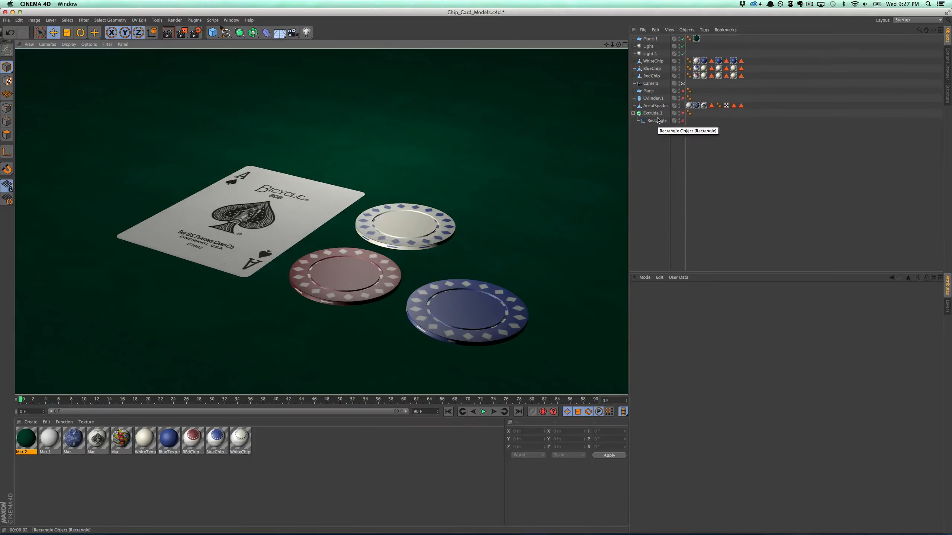